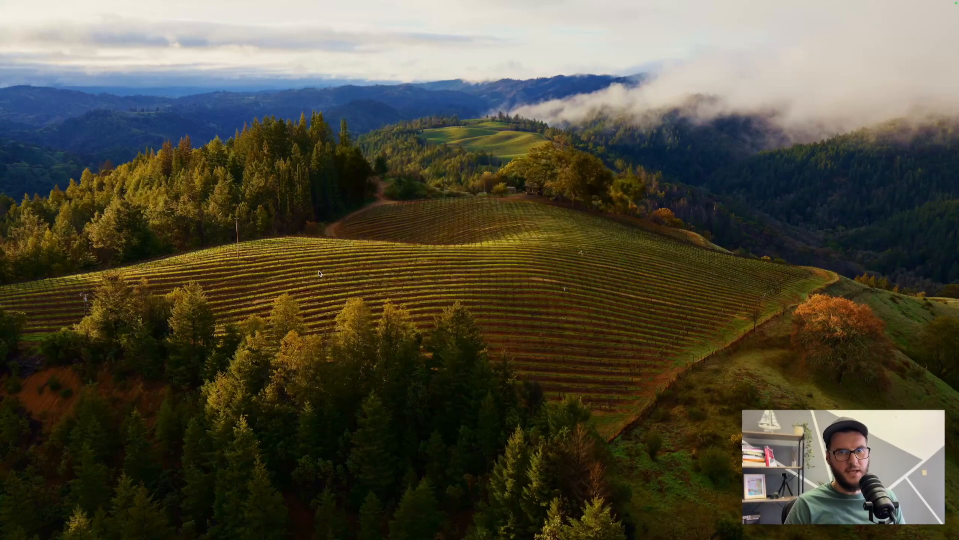
- Bring up the Raycast launcher with Cmd+Space showing suggested apps and commands
{"action": "key", "text": "cmd+space"}
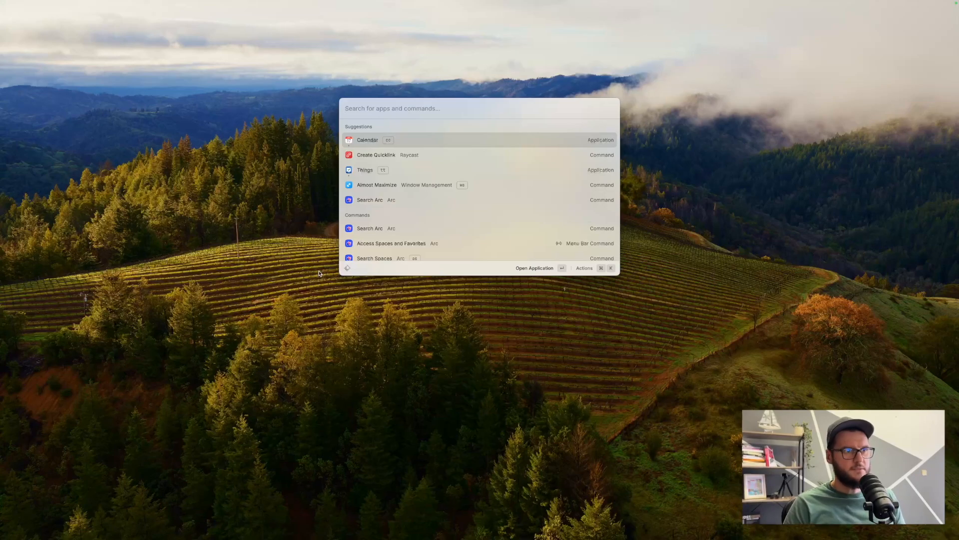
{"action": "type", "text": "cloud-"}
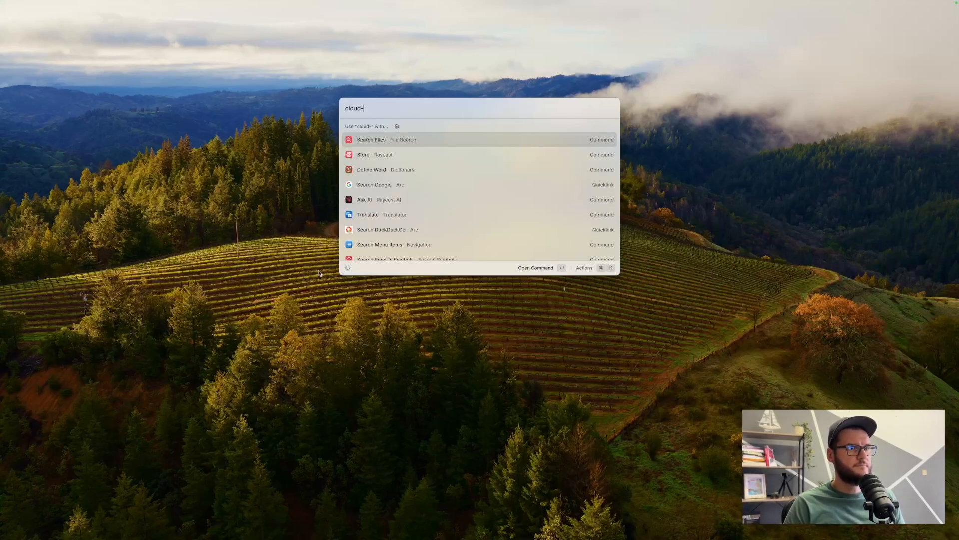
{"action": "type", "text": "na"}
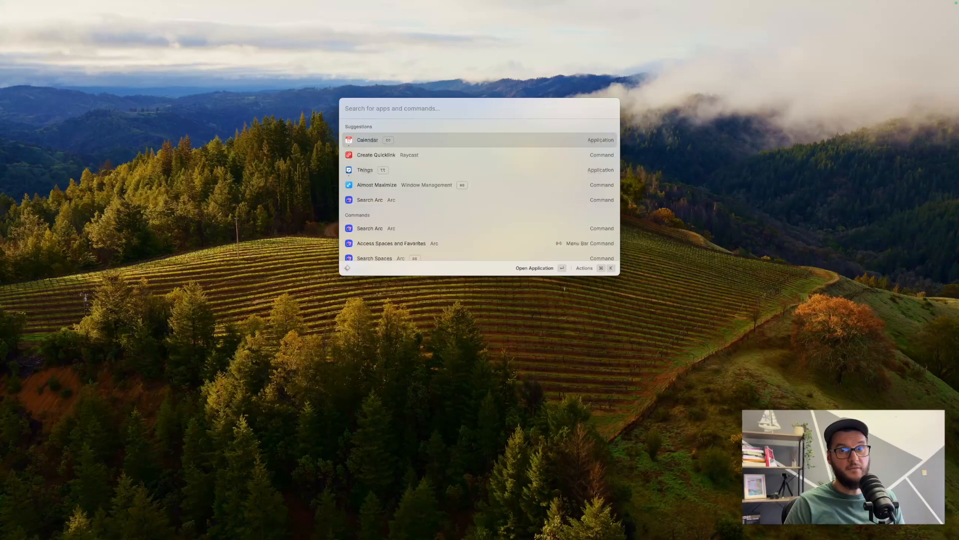
{"action": "type", "text": "2-"}
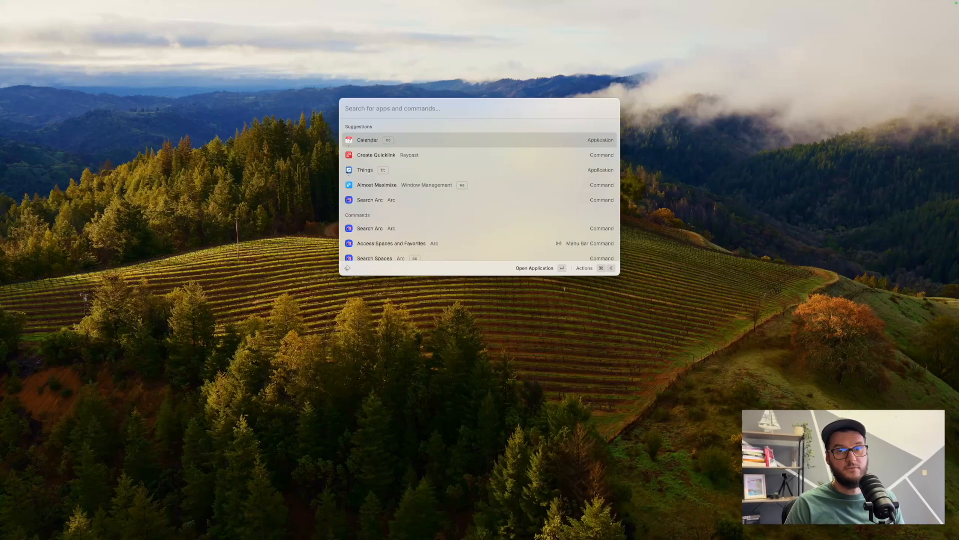
{"action": "type", "text": "100"}
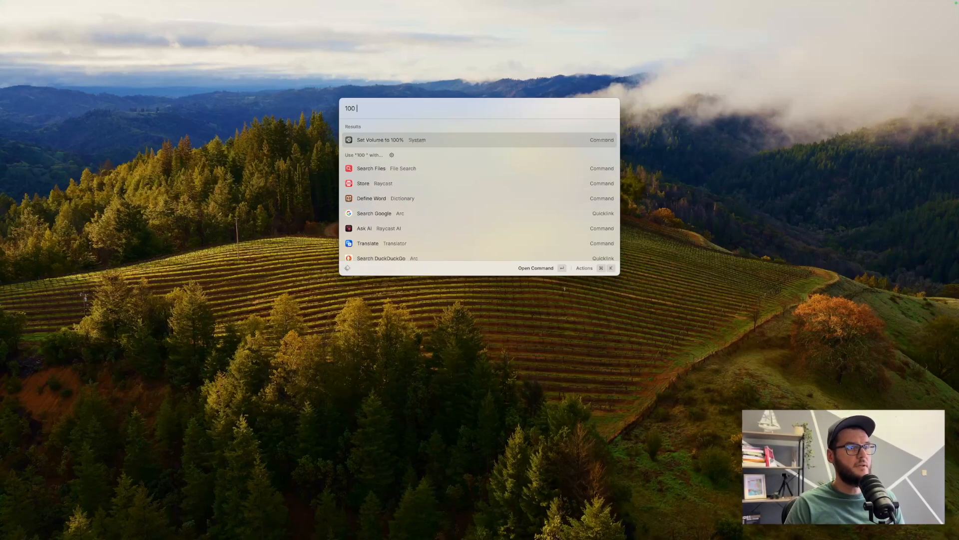
{"action": "type", "text": "usd to eru"}
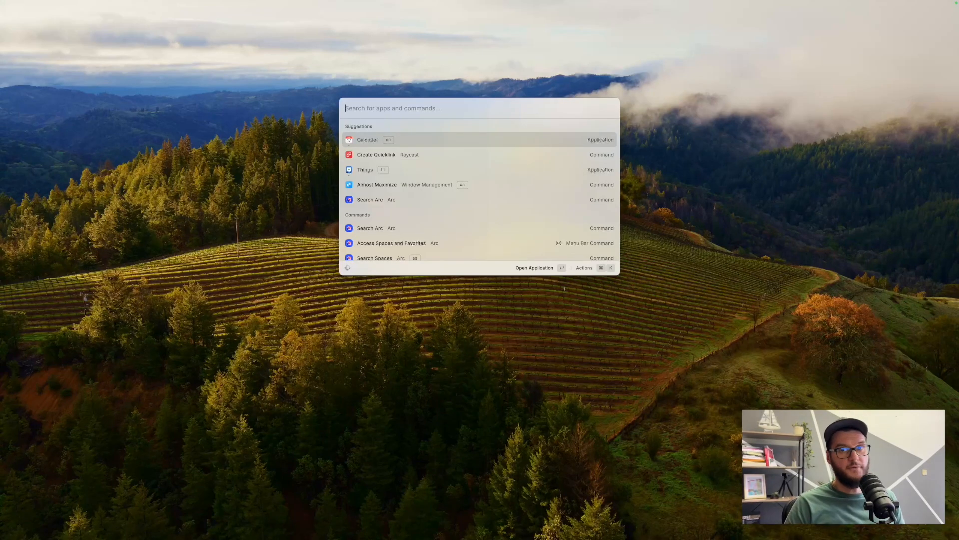
{"action": "type", "text": "mute"}
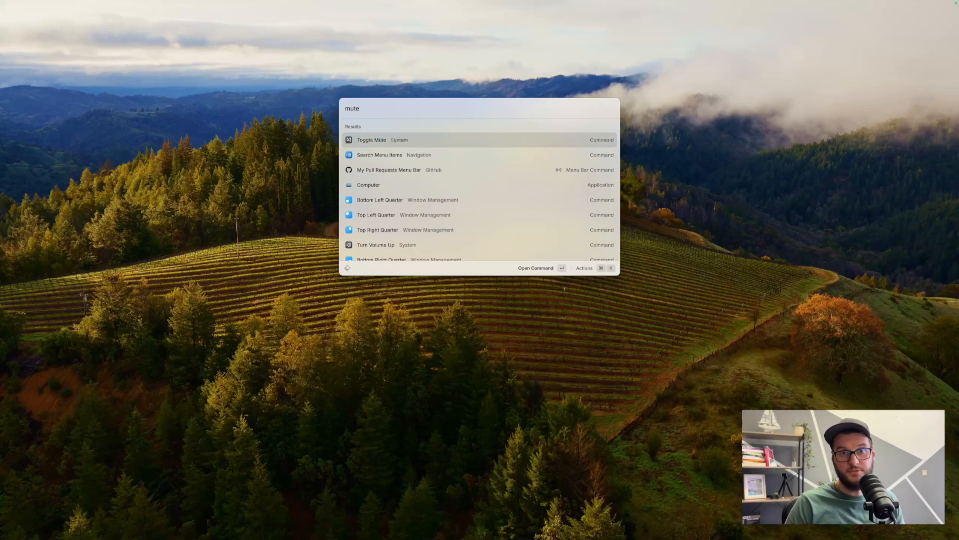
{"action": "type", "text": "volu"}
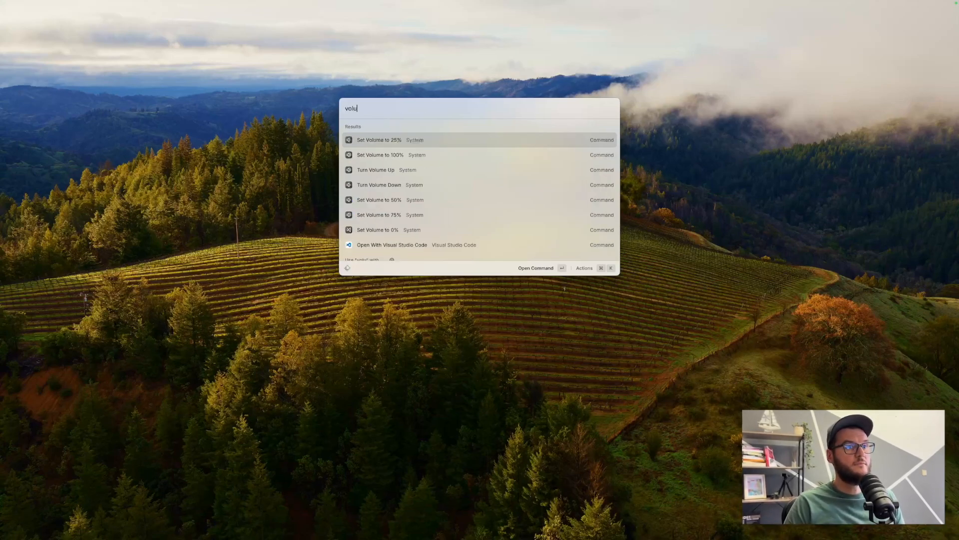
{"action": "key", "text": "Backspace"}
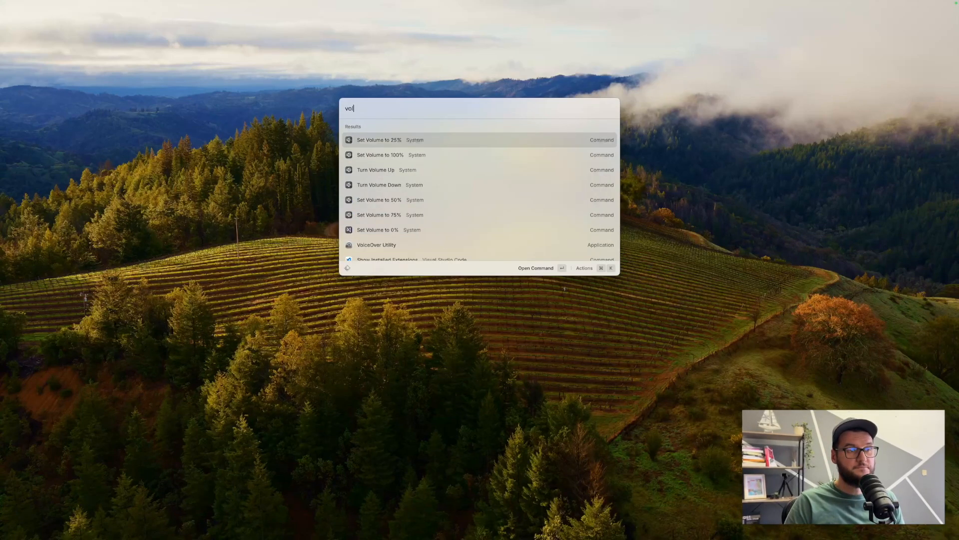
{"action": "type", "text": "slee"}
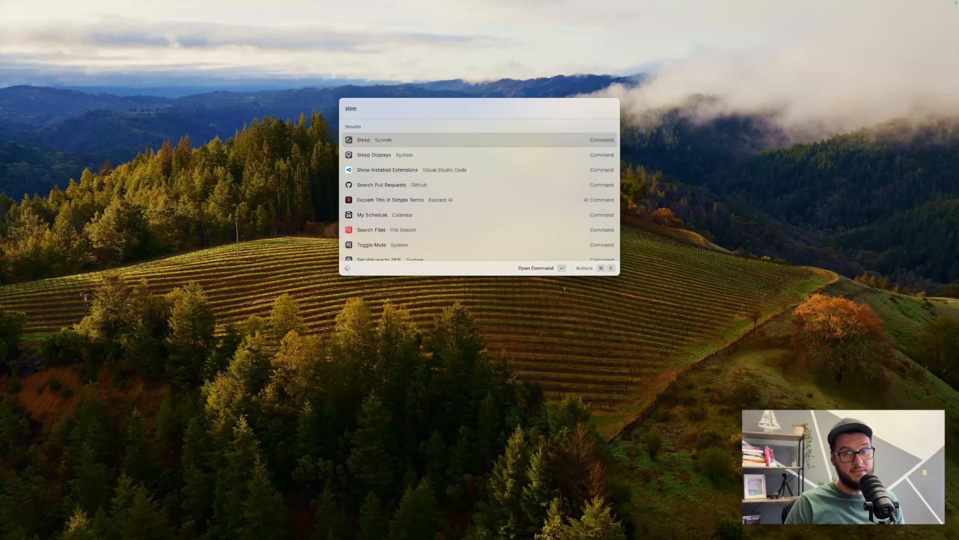
{"action": "type", "text": "eje"}
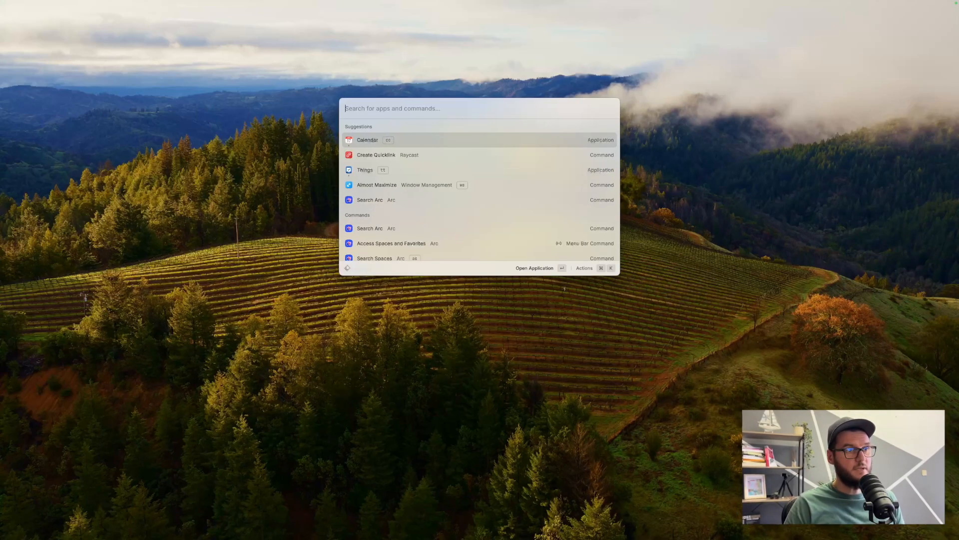
- Search 'dis', 'soud', 'cal' and show My Schedule with upcoming calendar events
{"action": "type", "text": "dis"}
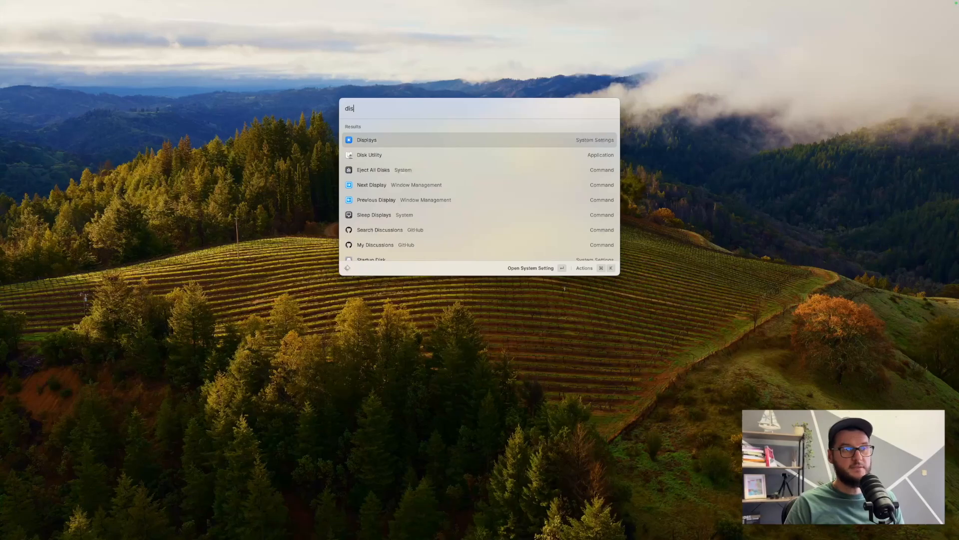
{"action": "type", "text": "soud"}
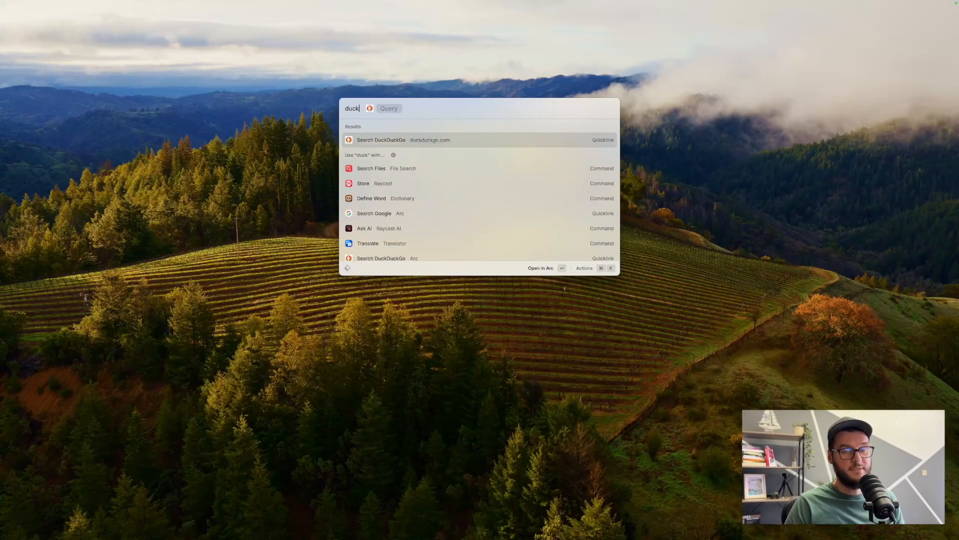
{"action": "type", "text": "c"}
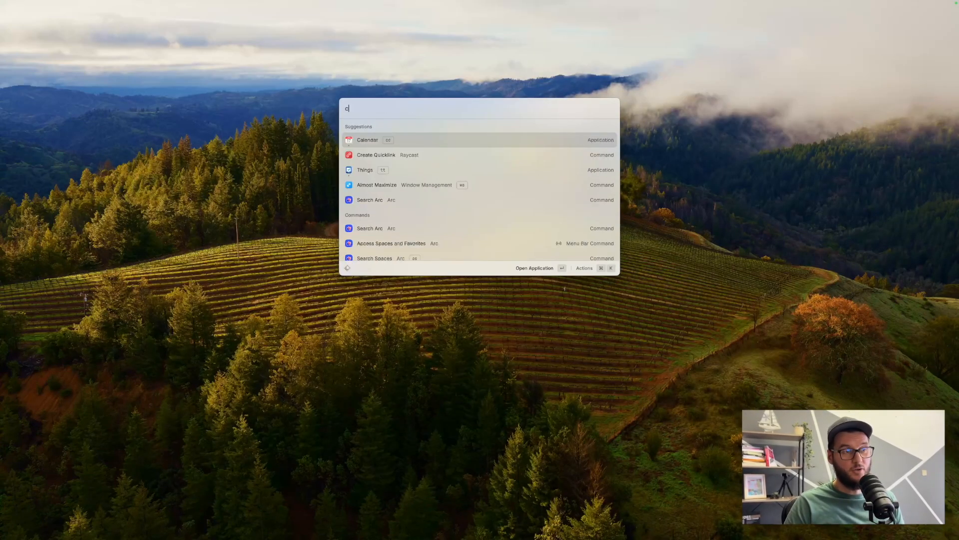
{"action": "type", "text": "al"}
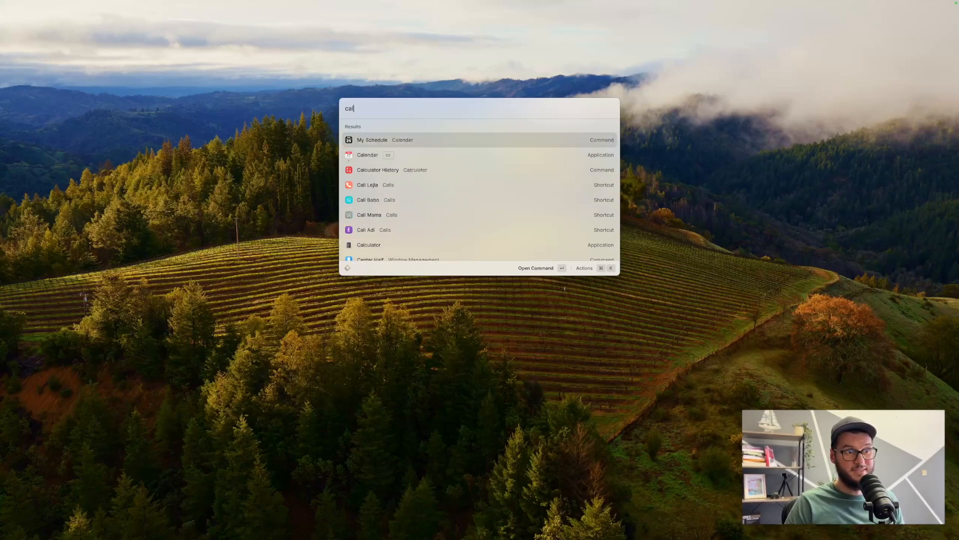
{"action": "left_click", "coordinate": [372, 140]}
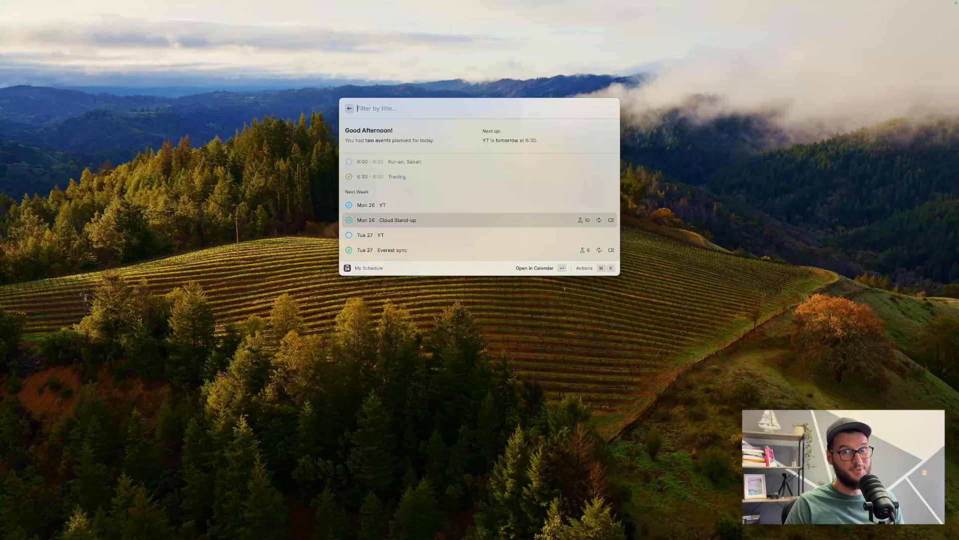
{"action": "key", "text": "Escape"}
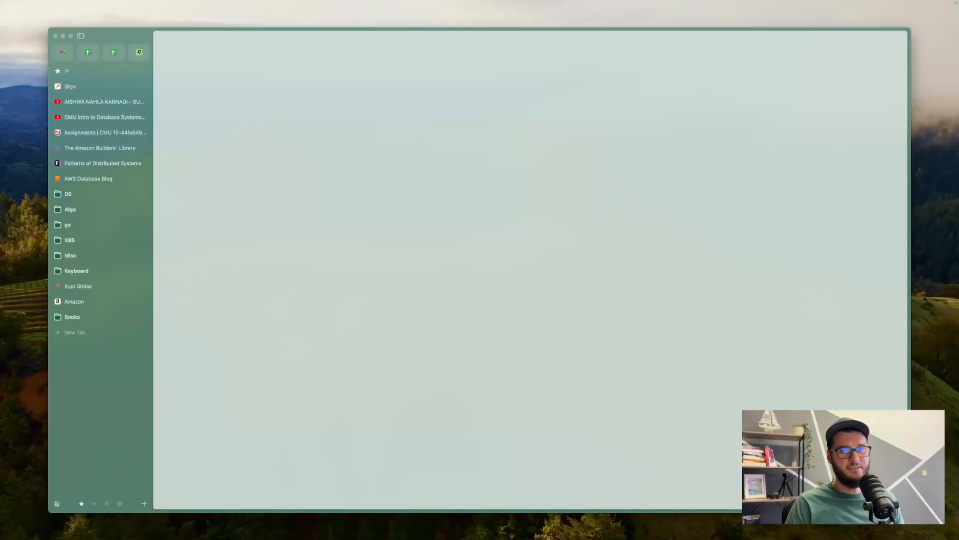
- Maximize the Arc window via hotkey, then bring up Clipboard History
{"action": "key", "text": "cmd+space"}
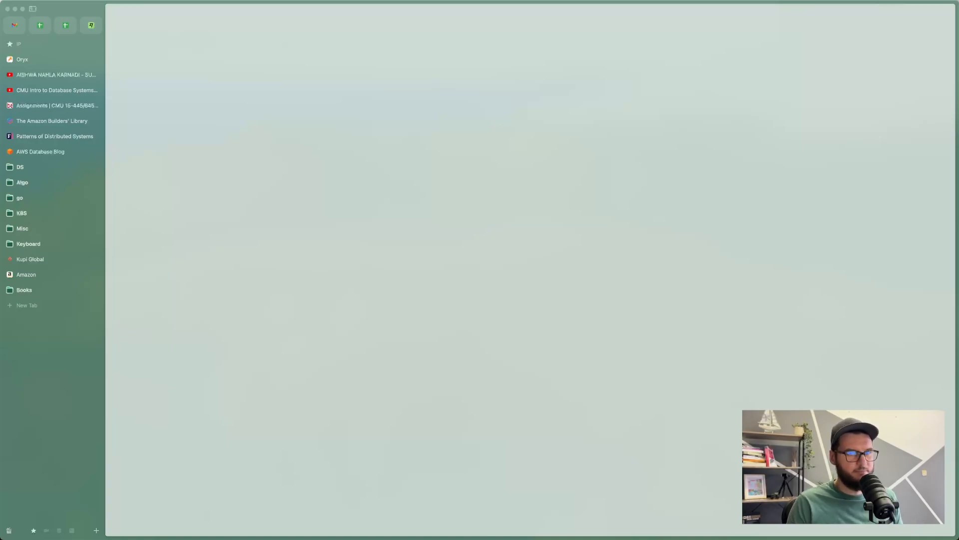
{"action": "key", "text": "cmd+space"}
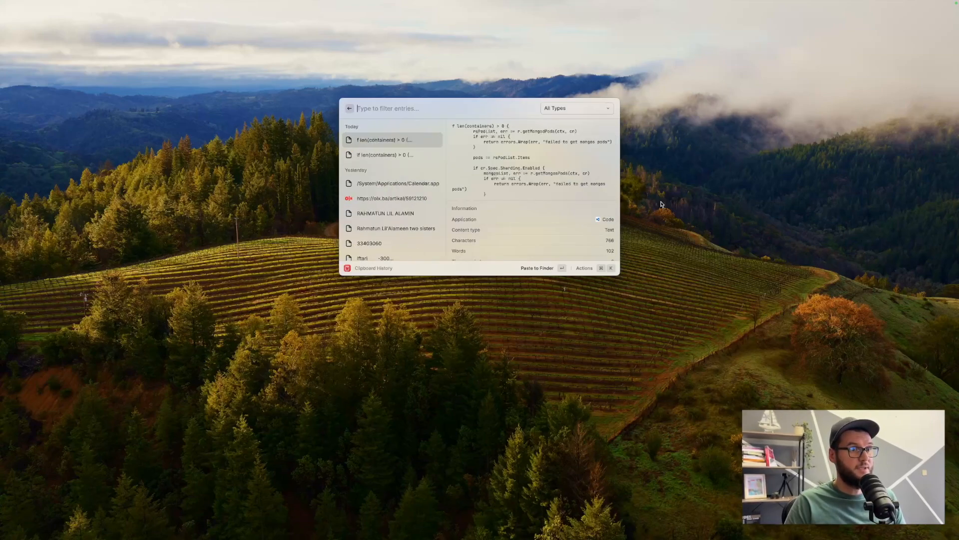
- Preview clipboard entries like the Calendar.app path, search 'cre' for Create Quicklink, return to launcher
{"action": "left_click", "coordinate": [397, 183]}
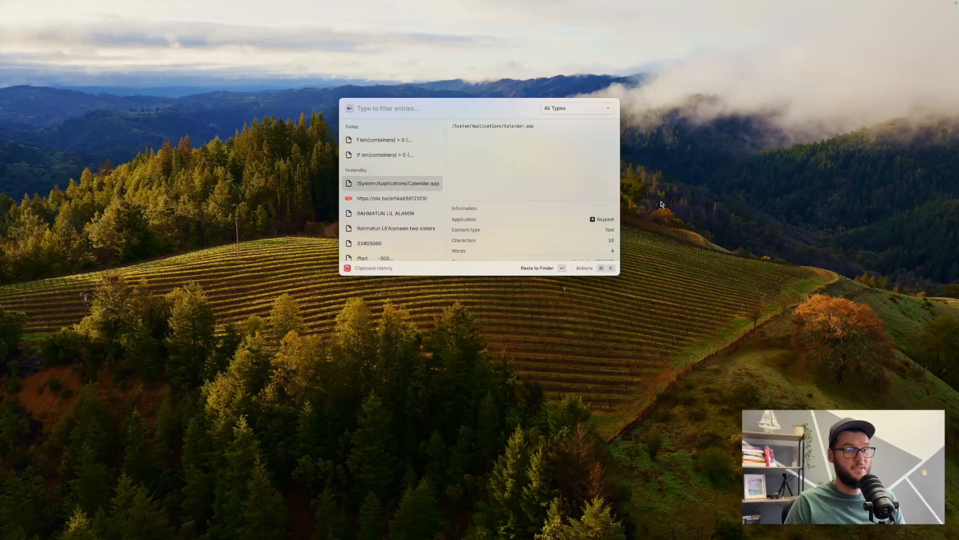
{"action": "left_click", "coordinate": [383, 140]}
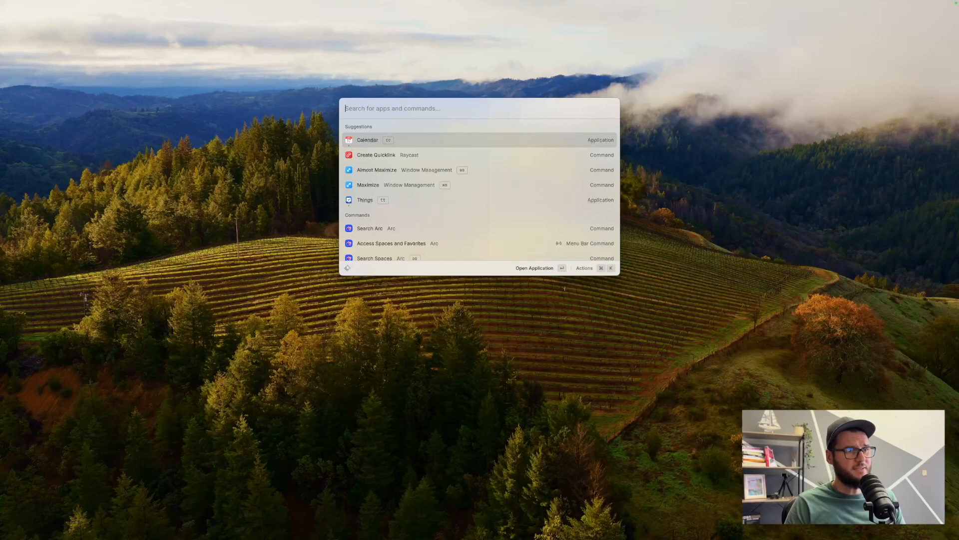
{"action": "type", "text": "cre"}
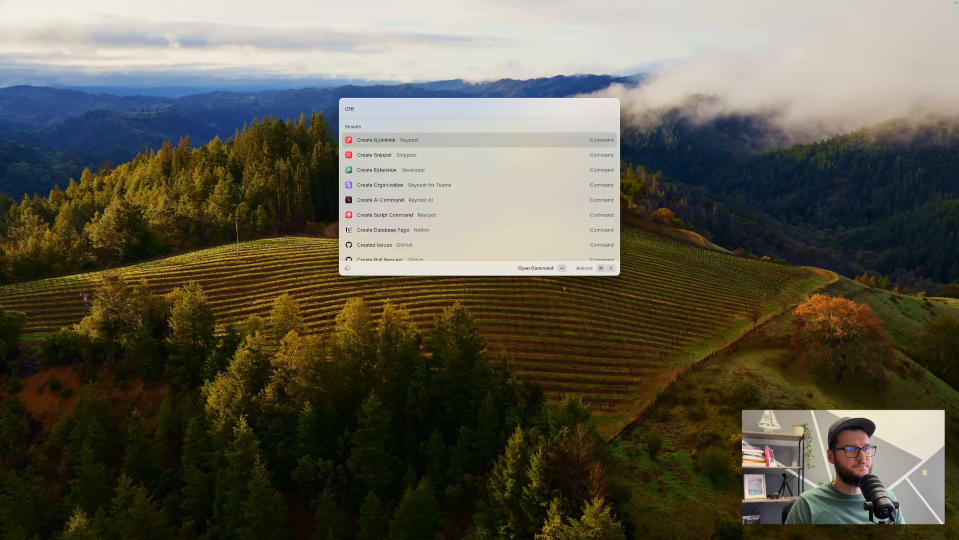
{"action": "left_click", "coordinate": [375, 140]}
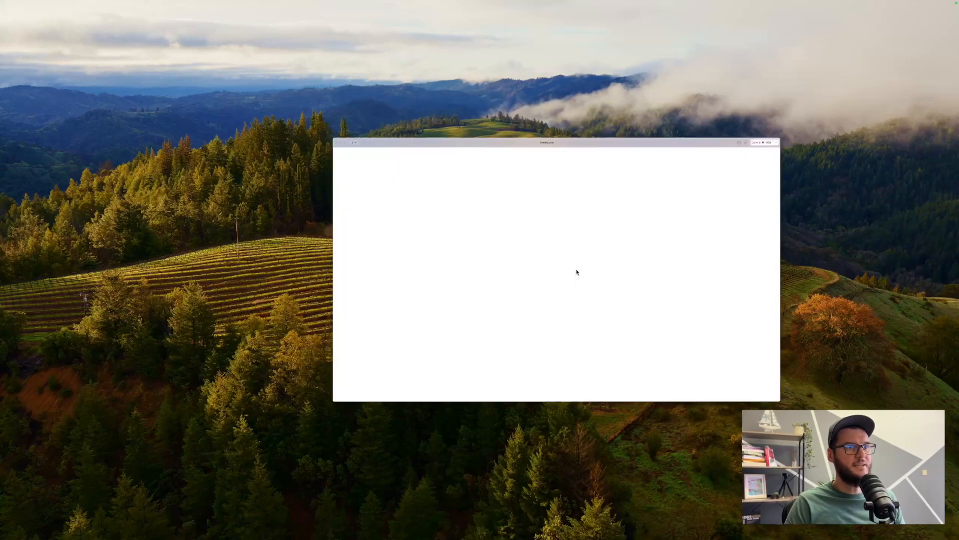
{"action": "key", "text": "cmd+space"}
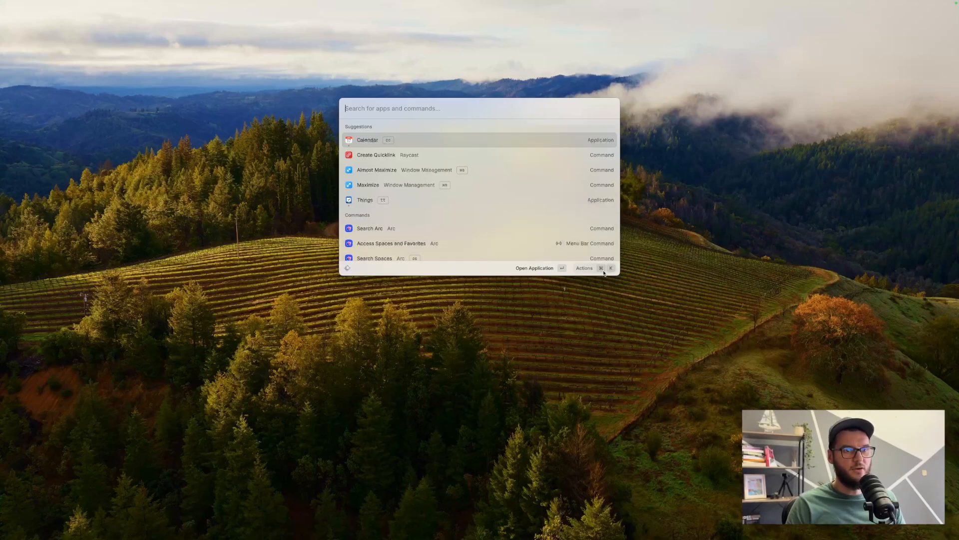
- Show the actions list for the Calendar suggestion, then dismiss Raycast to the desktop
{"action": "left_click", "coordinate": [585, 268]}
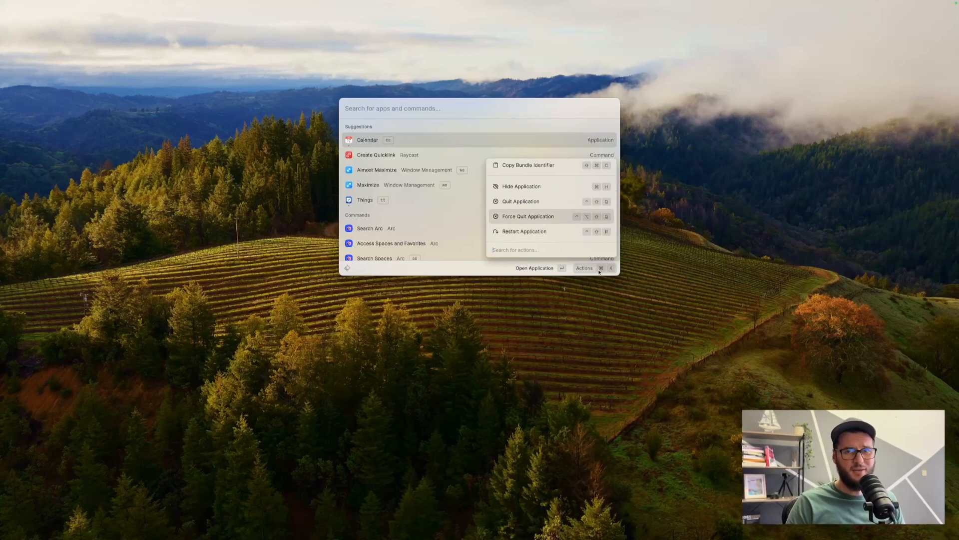
{"action": "key", "text": "Escape"}
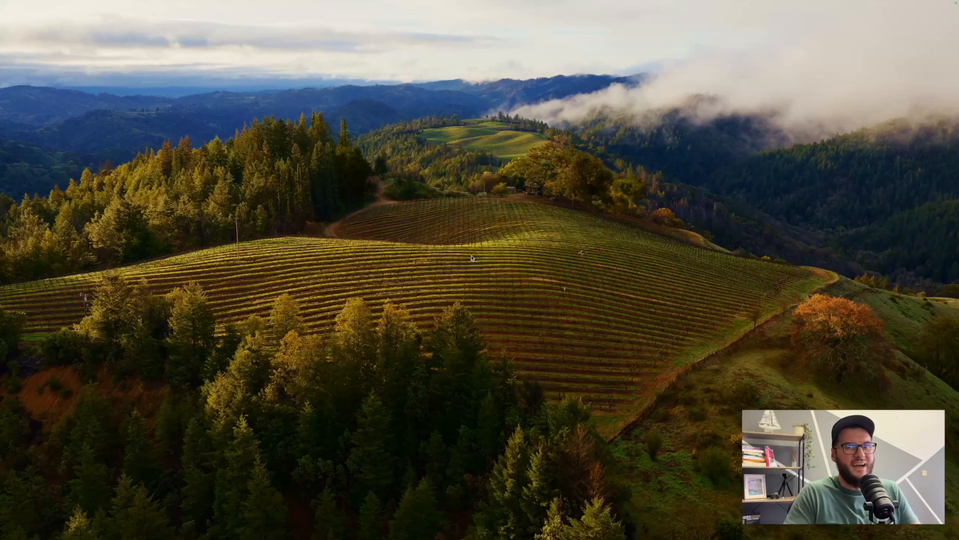
- Try letter combos 'tt', 'cc', 'c', then search 'ala' to reveal Alacritty's hotkey badge
{"action": "type", "text": "tt"}
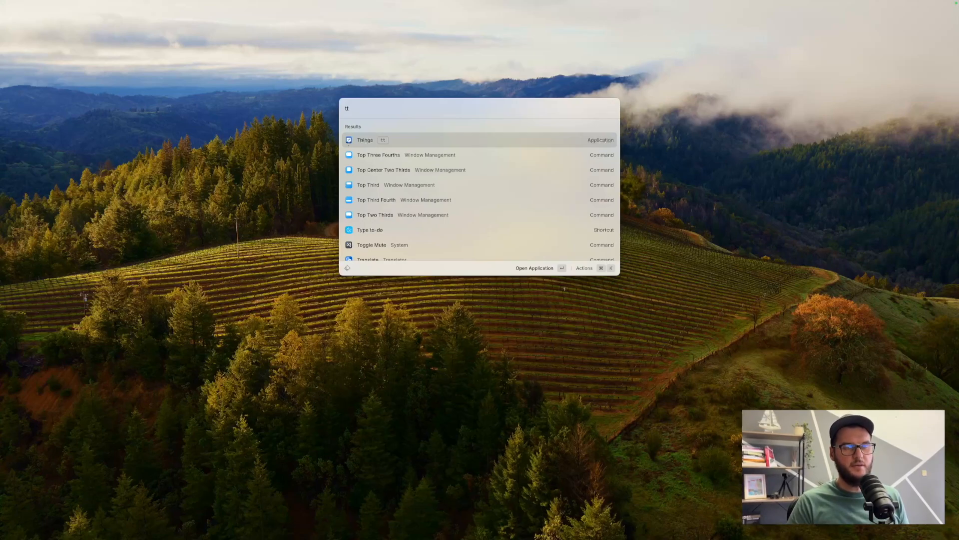
{"action": "type", "text": "cc"}
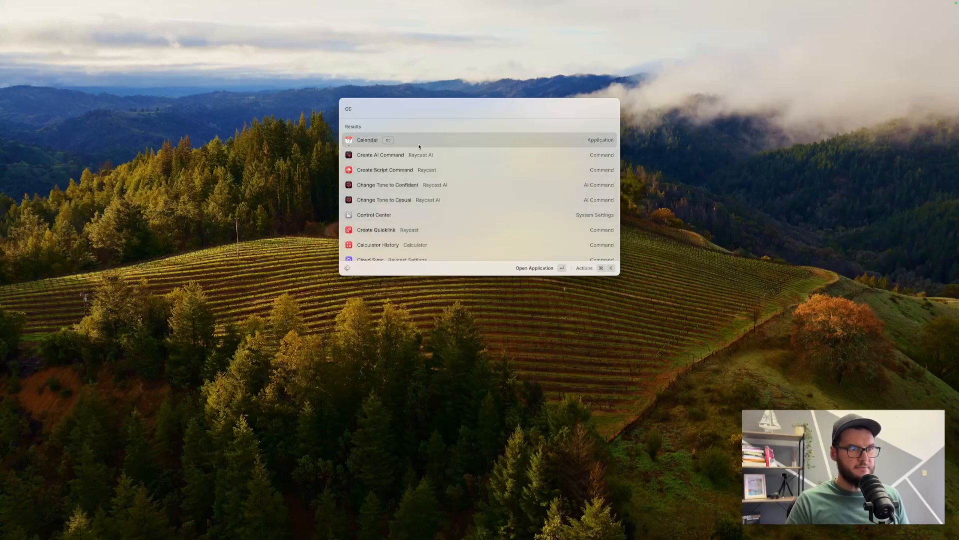
{"action": "mouse_move", "coordinate": [386, 143]}
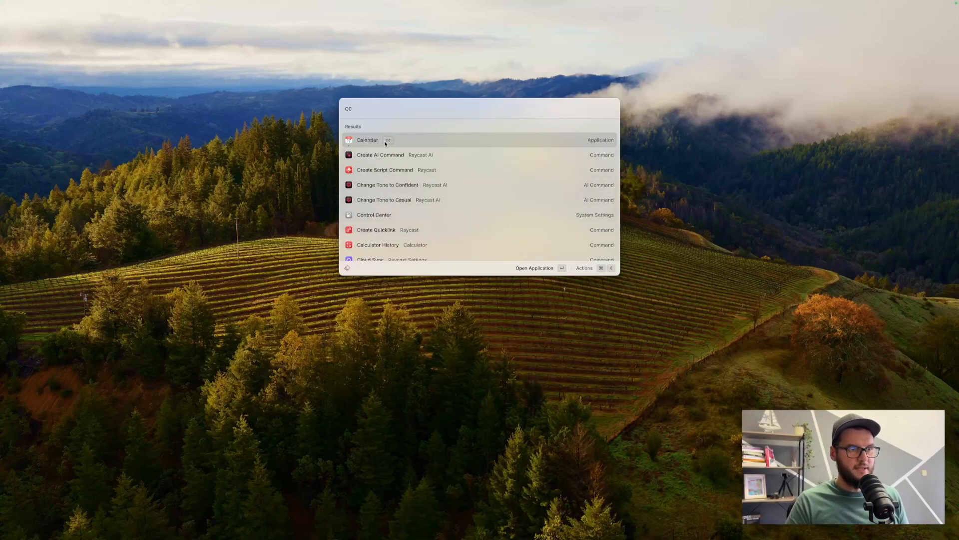
{"action": "type", "text": "c"}
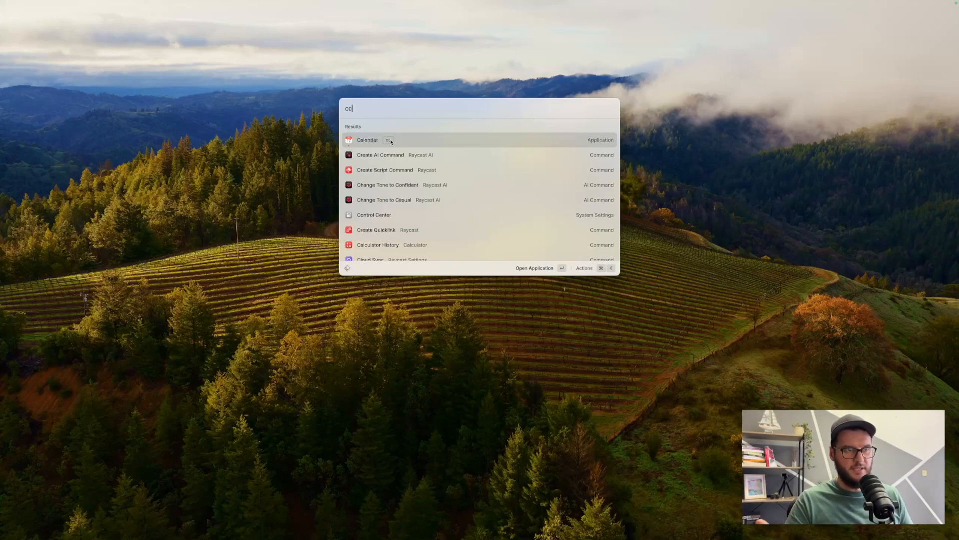
{"action": "key", "text": "backspace"}
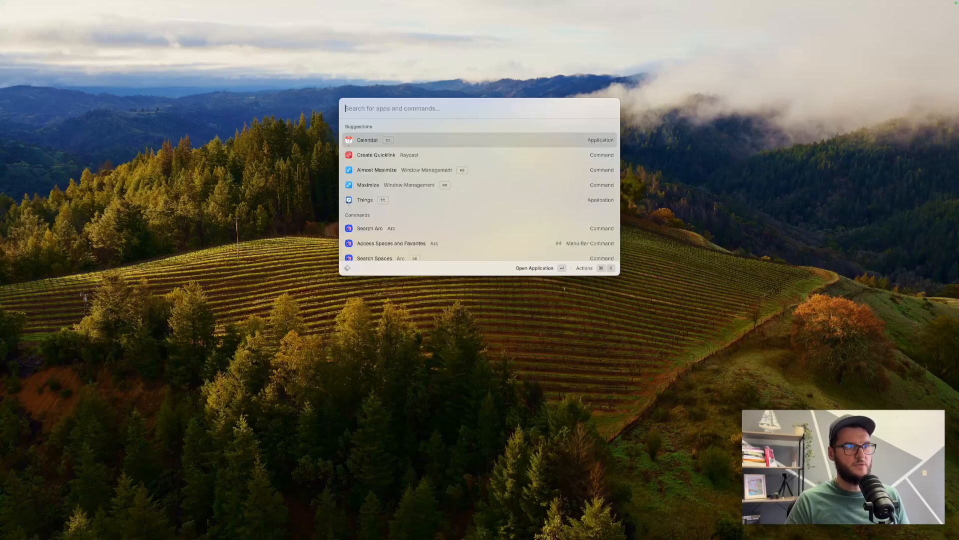
{"action": "type", "text": "ala"}
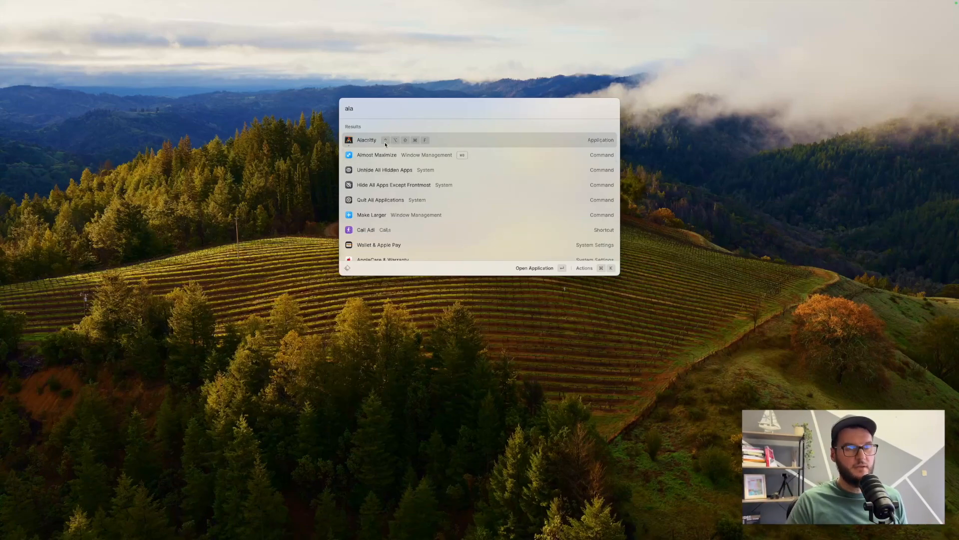
{"action": "mouse_move", "coordinate": [408, 143]}
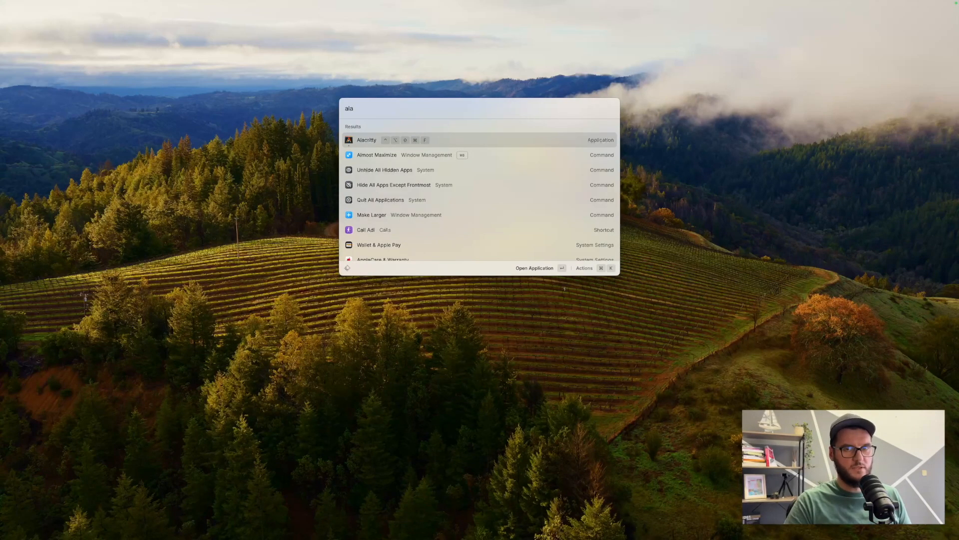
- Launch Karabiner-Elements via 'kara' and show its Complex Modifications rules list
{"action": "type", "text": "kara"}
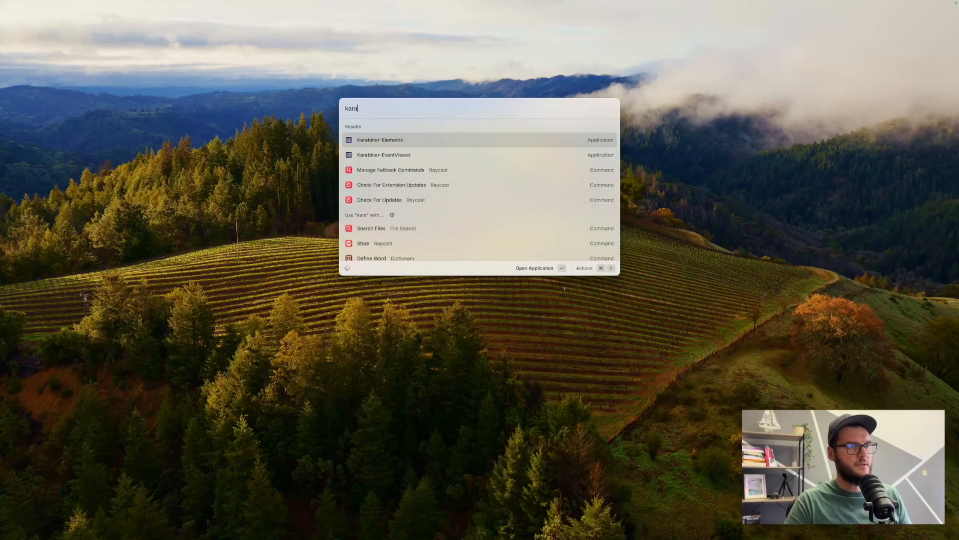
{"action": "left_click", "coordinate": [379, 140]}
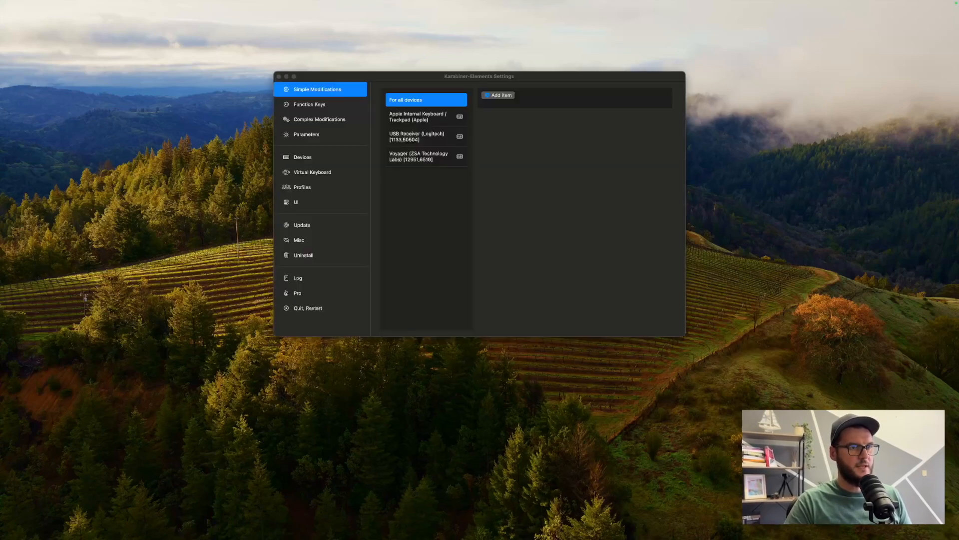
{"action": "left_click_drag", "start_coordinate": [479, 76], "coordinate": [472, 88]}
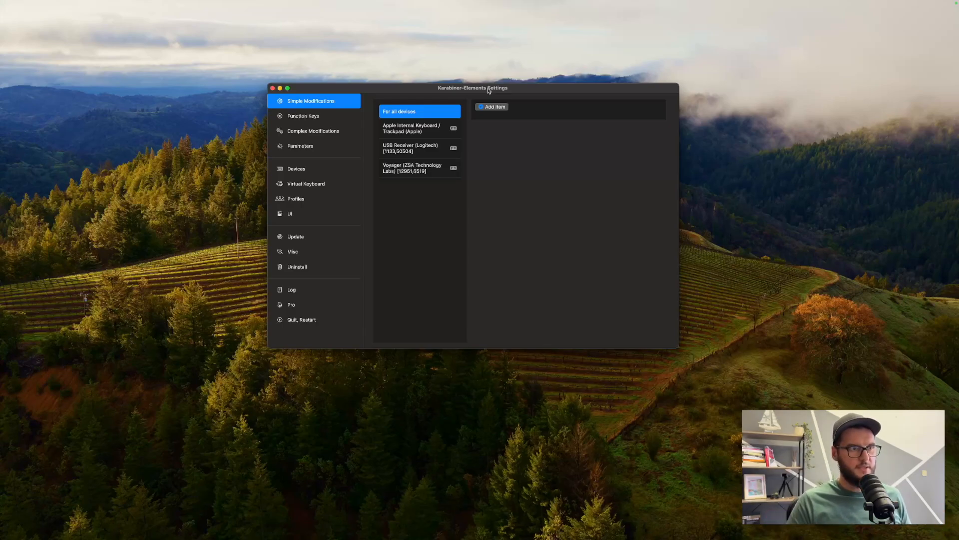
{"action": "mouse_move", "coordinate": [323, 104]}
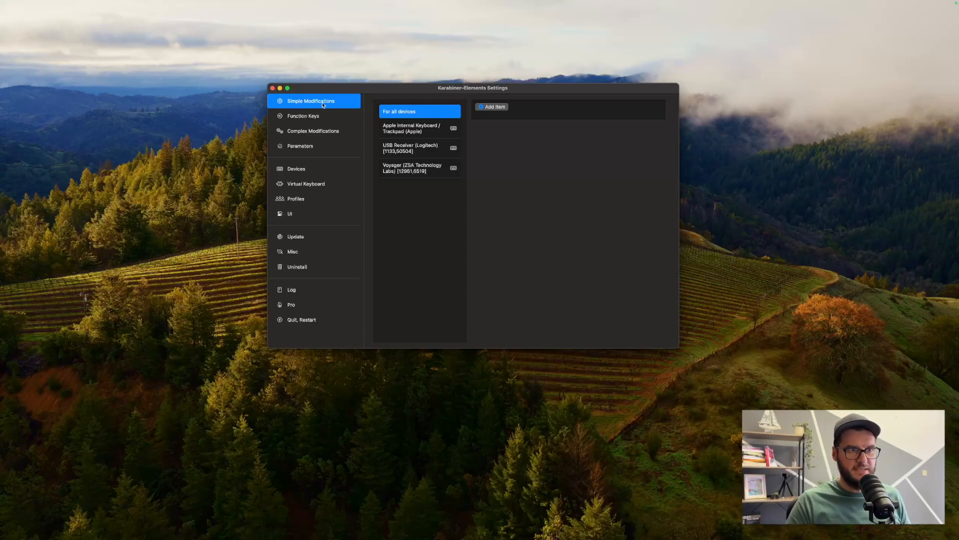
{"action": "mouse_move", "coordinate": [309, 135]}
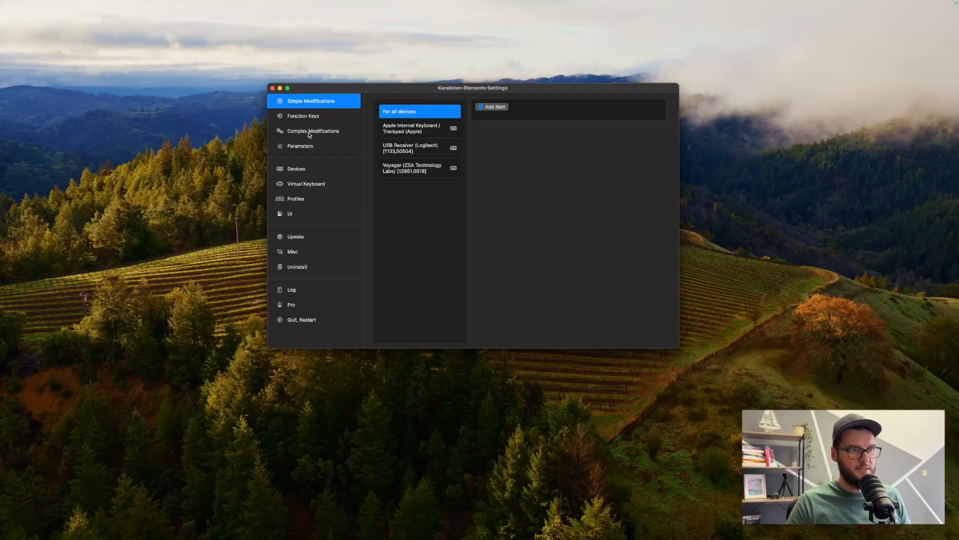
{"action": "left_click", "coordinate": [313, 130]}
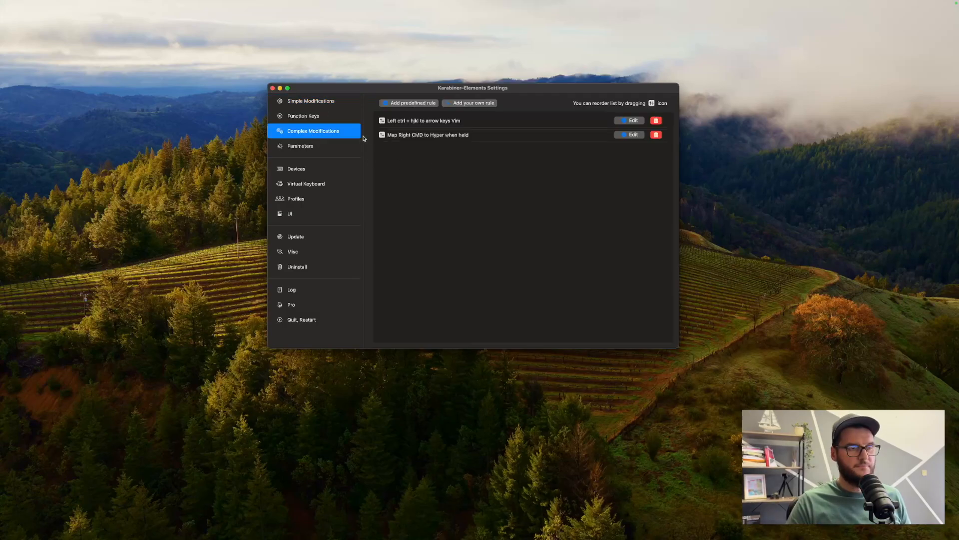
{"action": "mouse_move", "coordinate": [457, 137]}
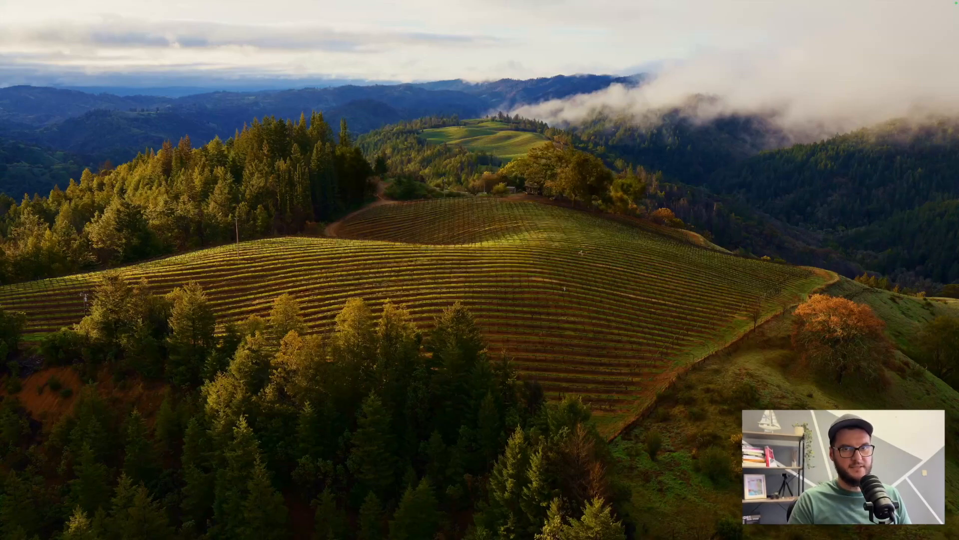
{"action": "key", "text": "cmd+space"}
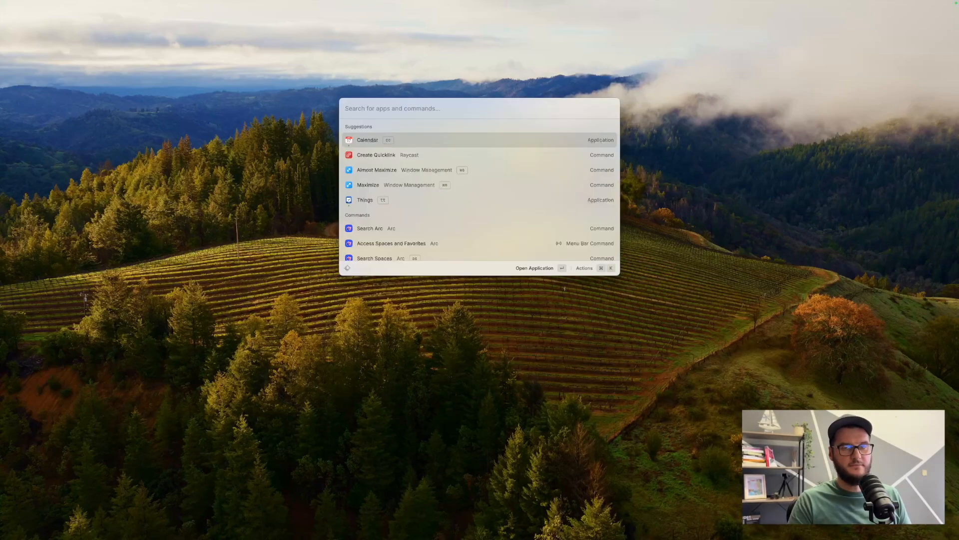
{"action": "type", "text": "sla"}
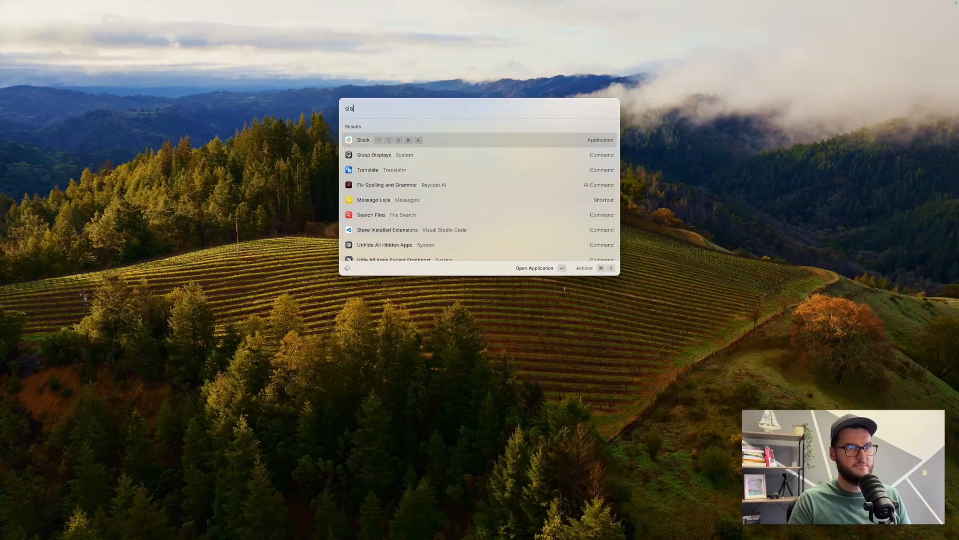
{"action": "type", "text": "arc"}
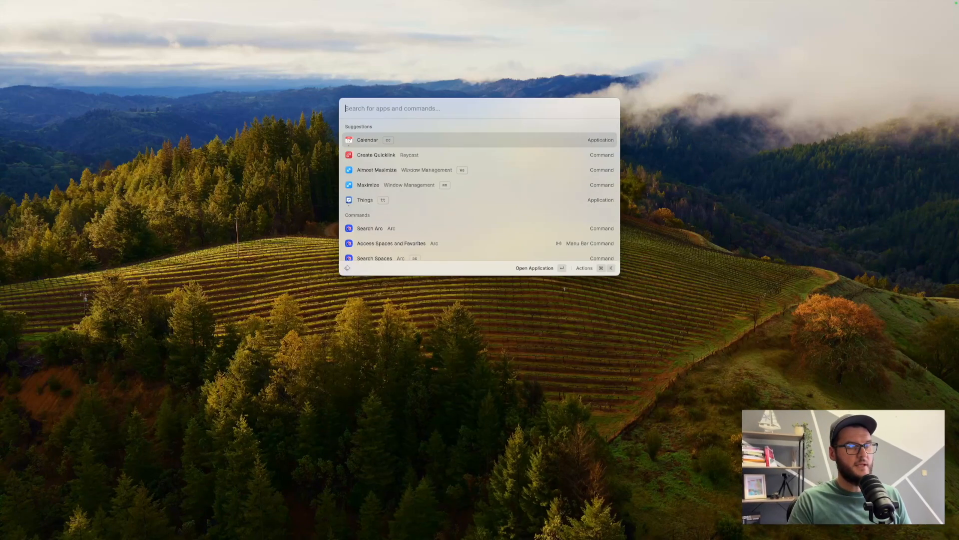
{"action": "type", "text": "n"}
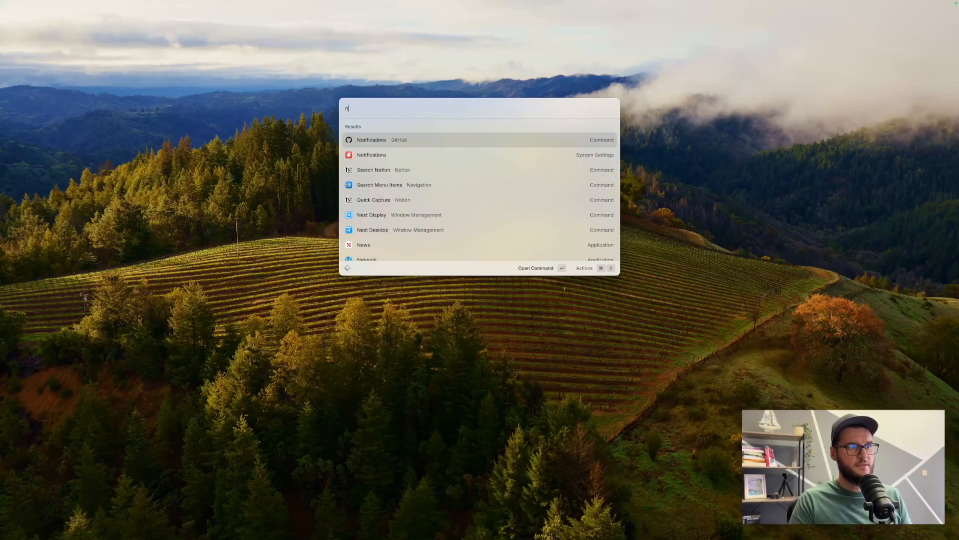
{"action": "type", "text": "otio"}
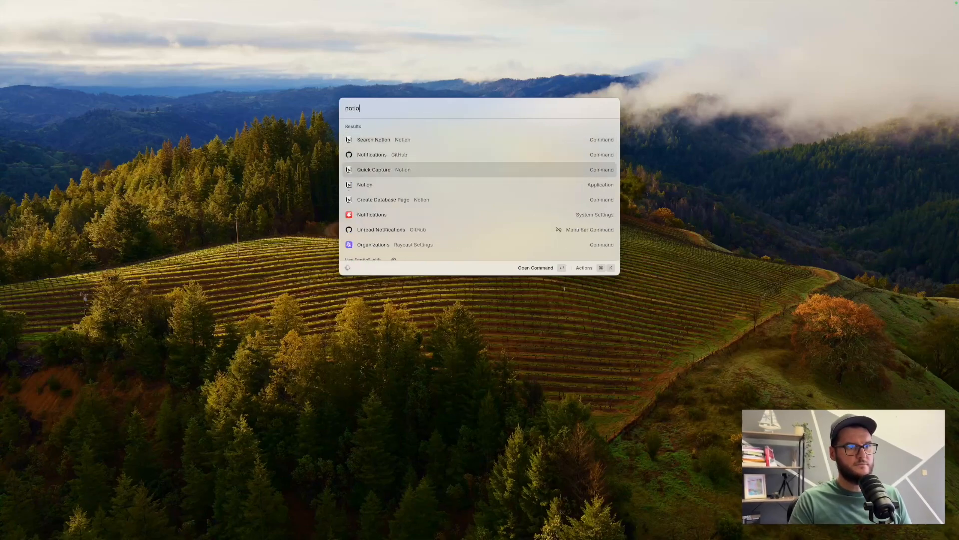
{"action": "type", "text": "ala"}
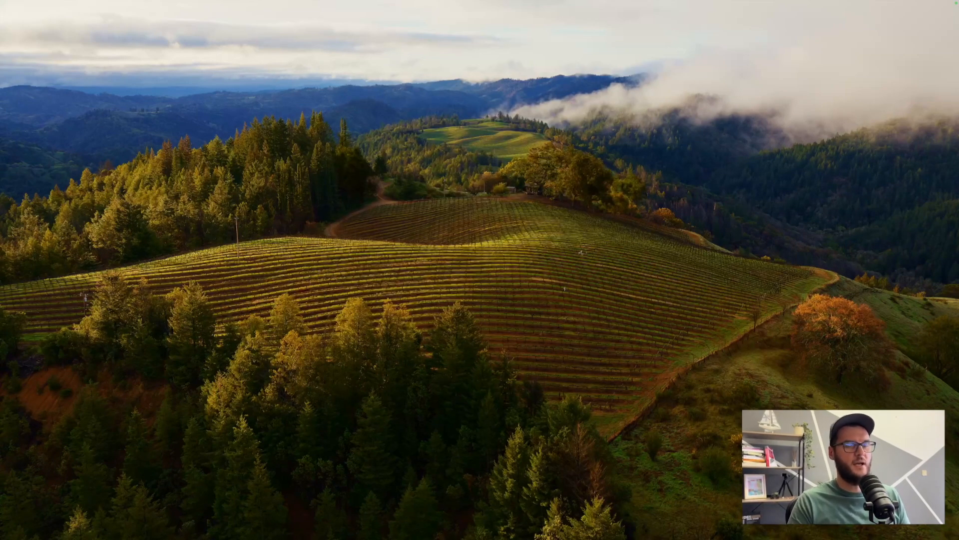
- Via Alacritty's actions, run Configure Application to show it in Raycast Settings Extensions
{"action": "key", "text": "cmd+space"}
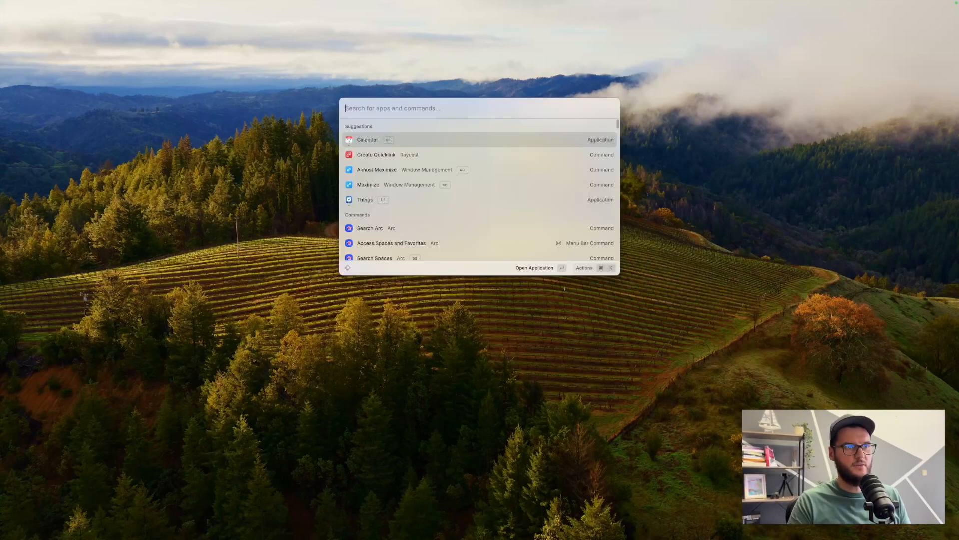
{"action": "type", "text": "ala"}
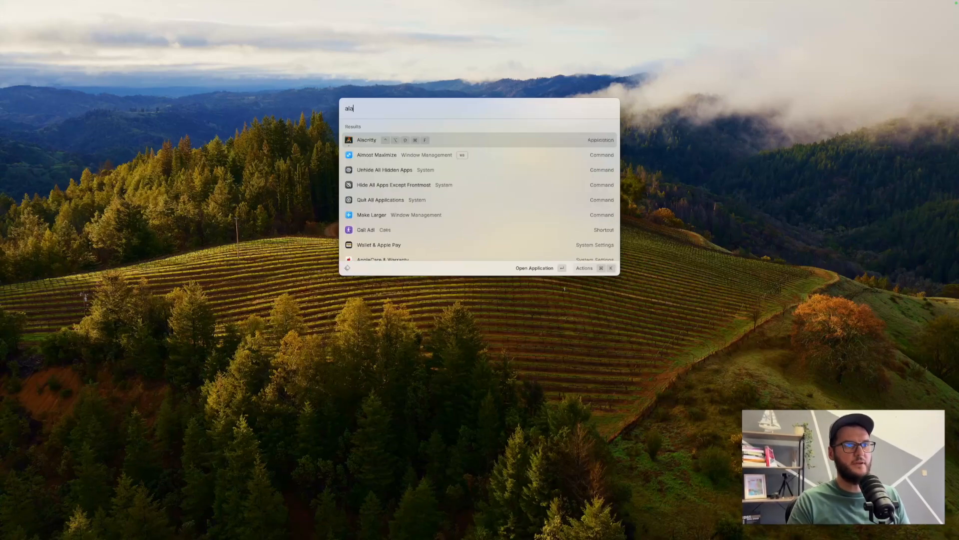
{"action": "left_click", "coordinate": [584, 268]}
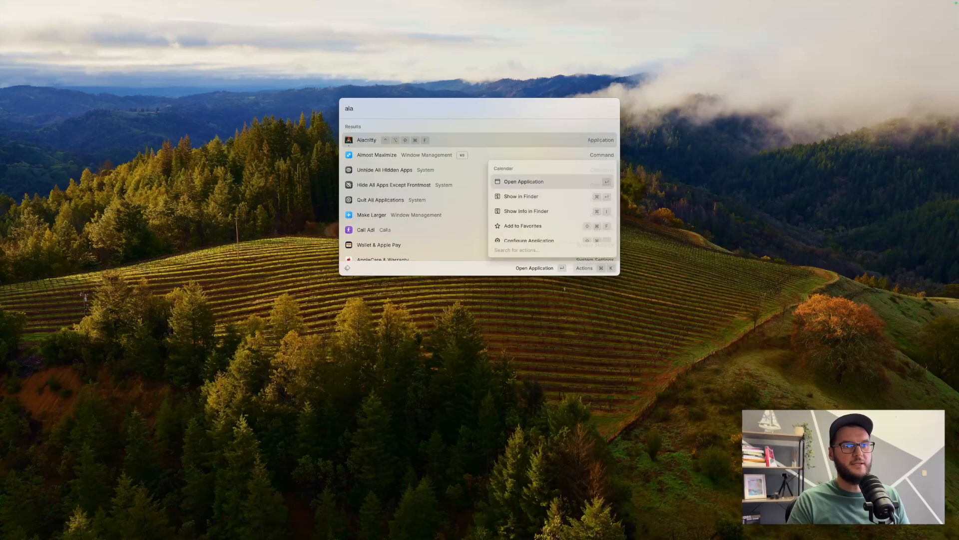
{"action": "type", "text": "con"}
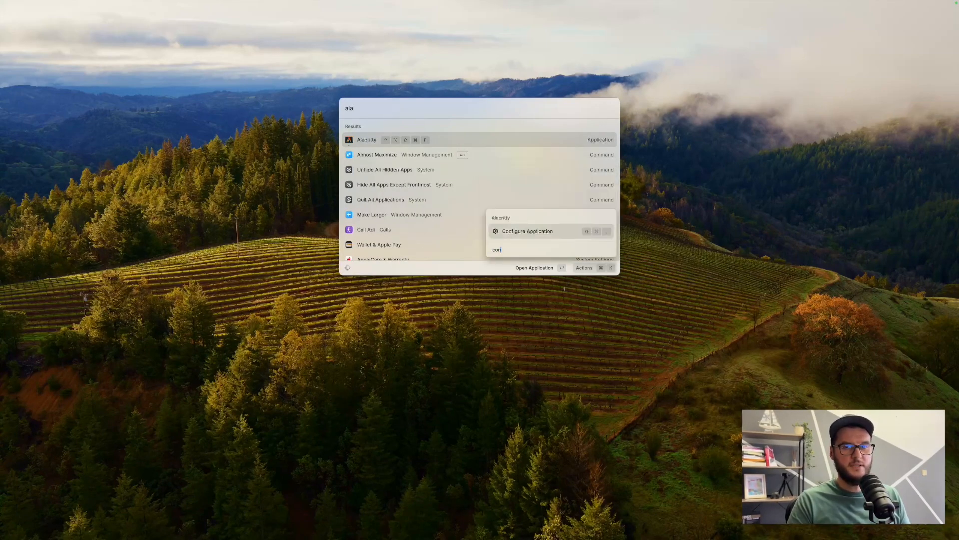
{"action": "left_click", "coordinate": [526, 231]}
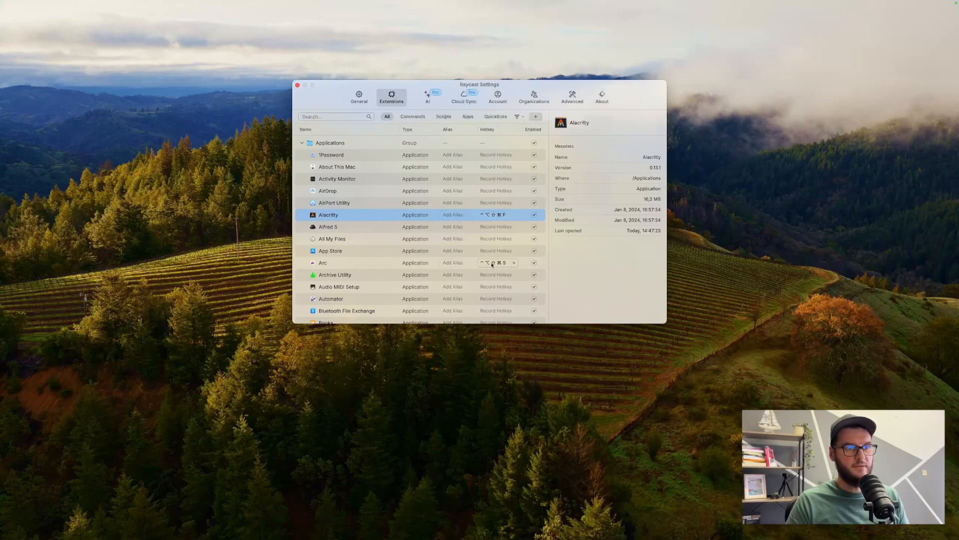
{"action": "scroll", "scroll_direction": "down", "scroll_amount": 3}
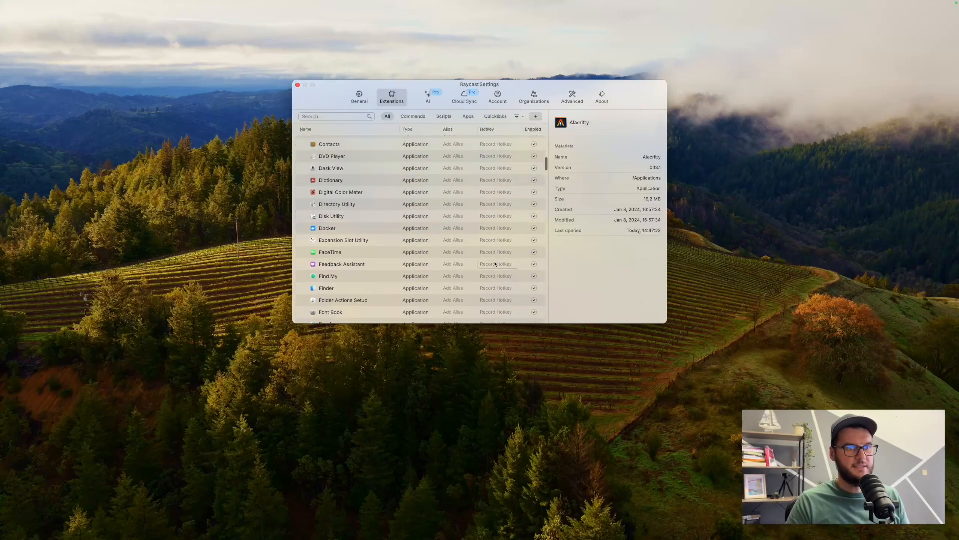
{"action": "scroll", "scroll_direction": "down", "scroll_amount": 3}
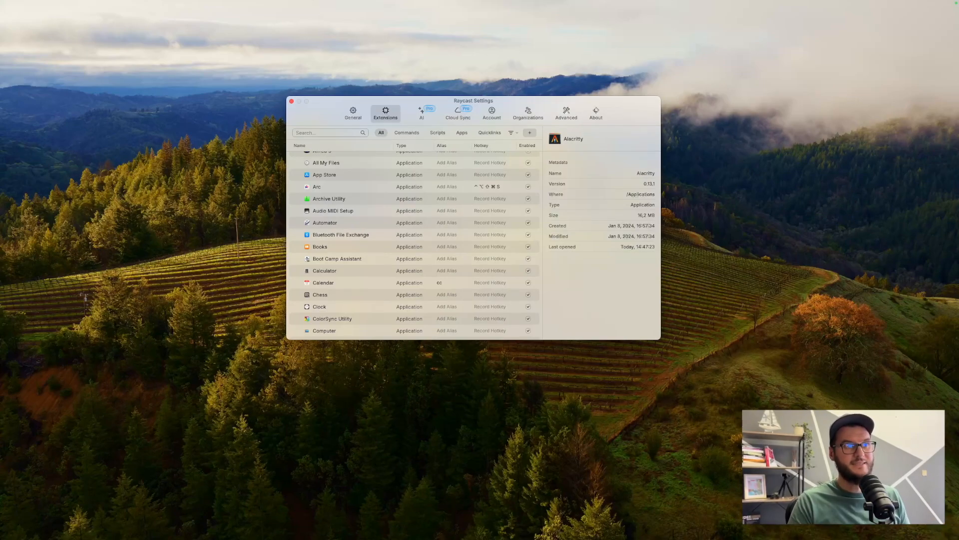
- Google 'raycast sto' from Raycast and open the Raycast Store page in Arc
{"action": "type", "text": "go"}
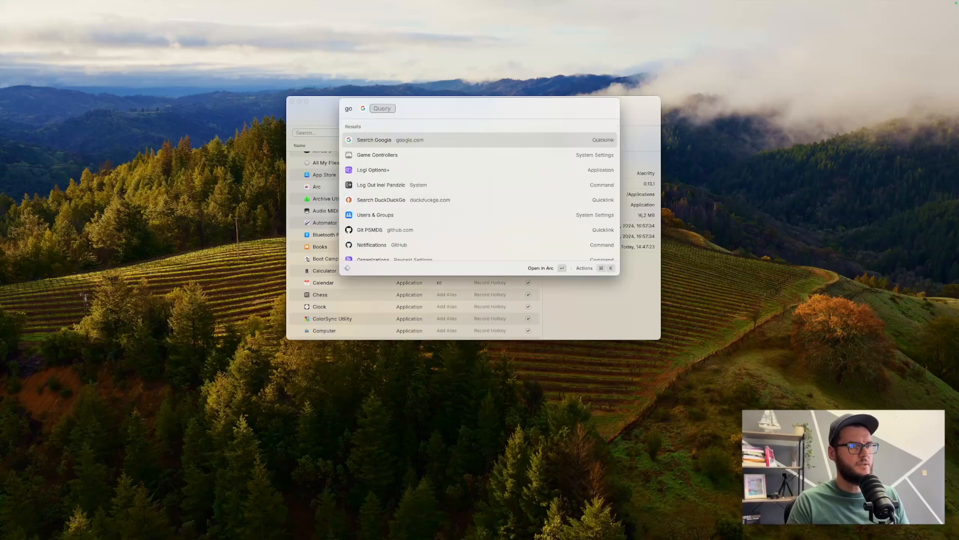
{"action": "type", "text": "raycast sto"}
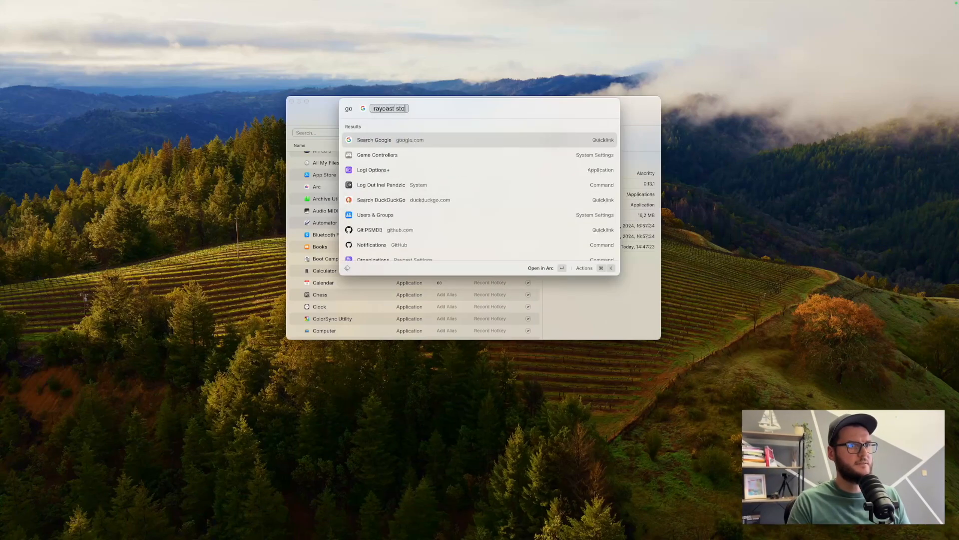
{"action": "left_click", "coordinate": [373, 140]}
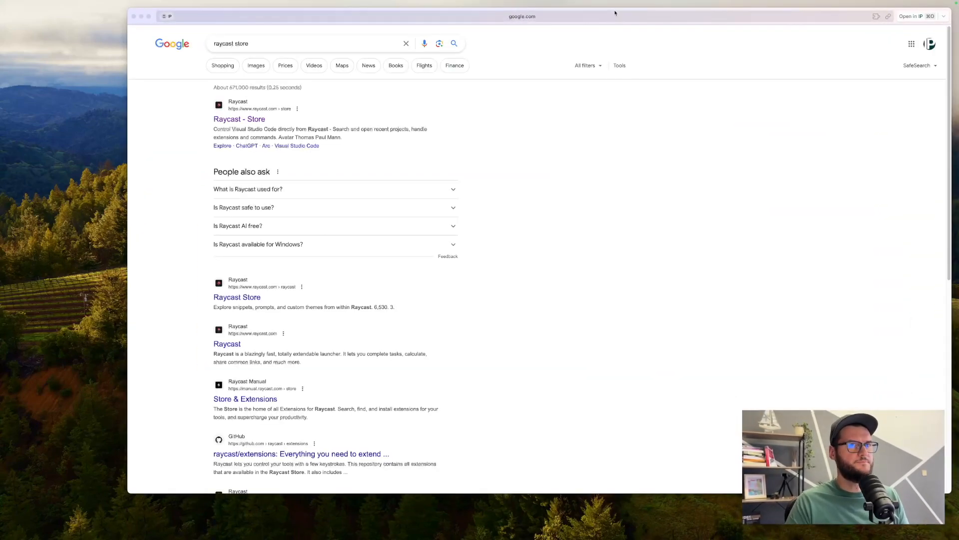
{"action": "left_click", "coordinate": [238, 119]}
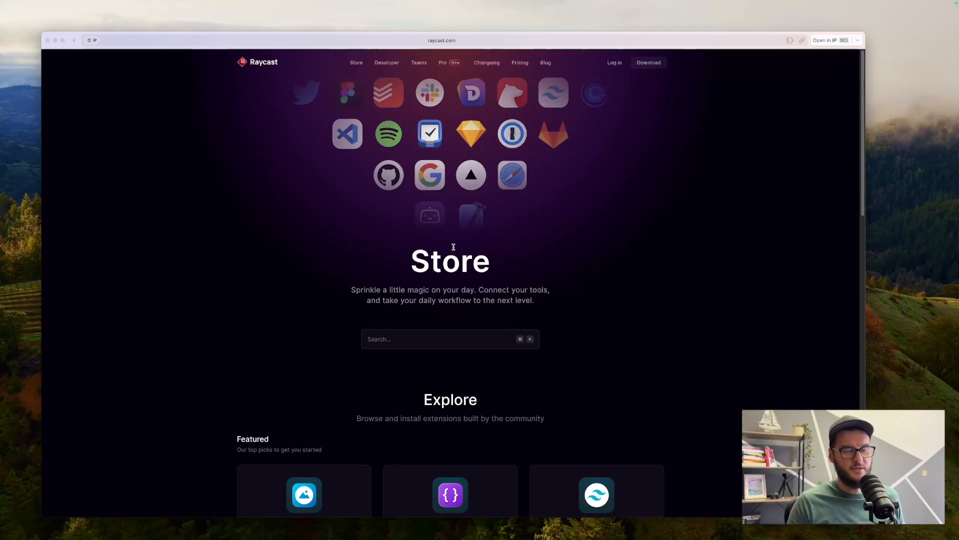
- Search the Raycast Store for 'arc', 'gith' and 'visu' extensions
{"action": "type", "text": "arc"}
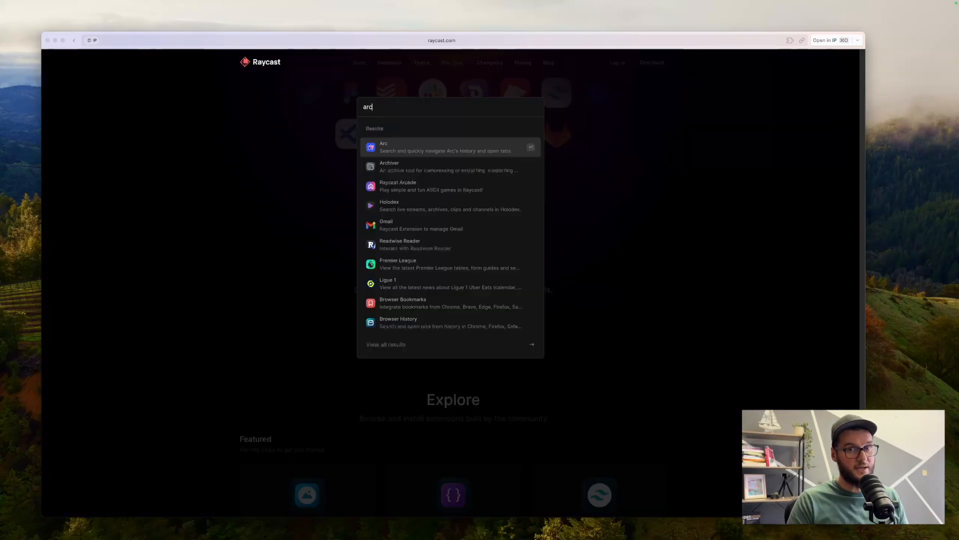
{"action": "key", "text": "Backspace"}
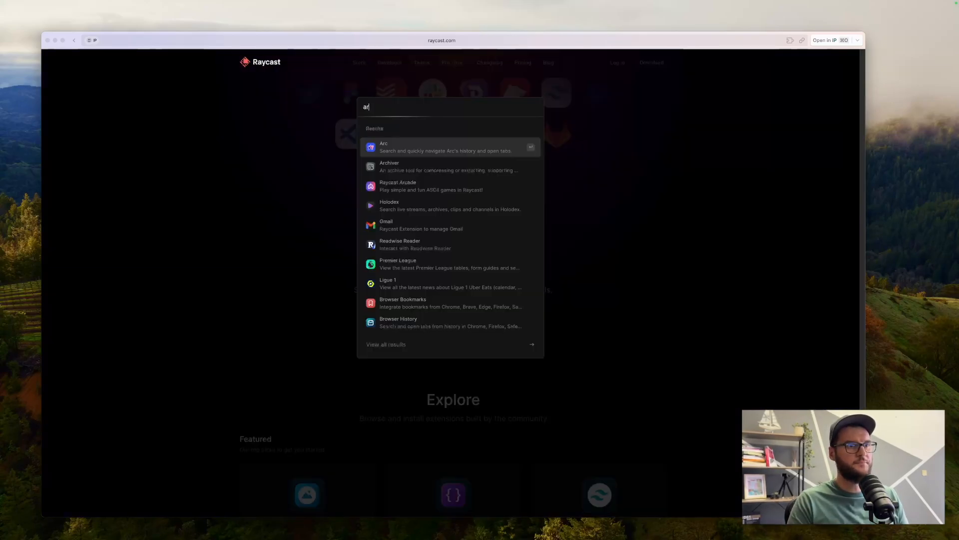
{"action": "type", "text": "gith"}
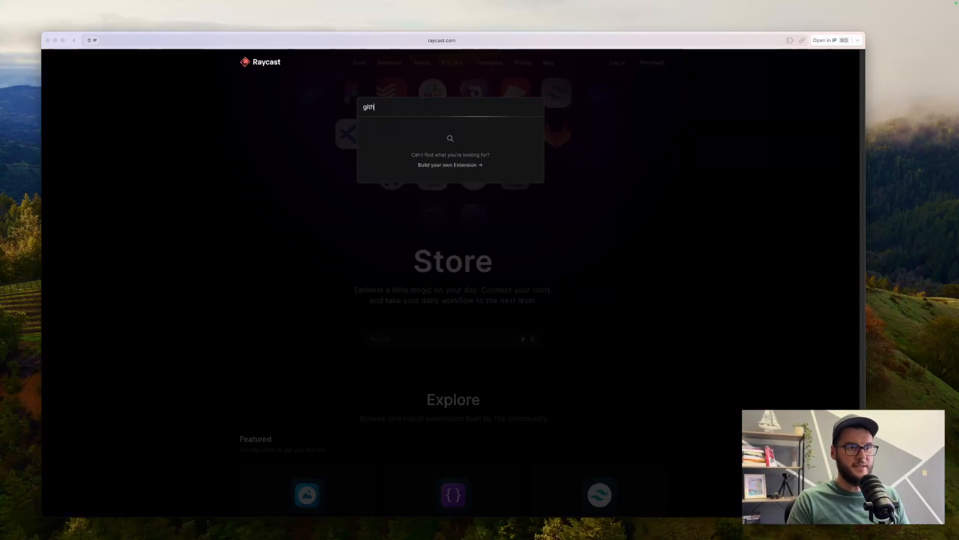
{"action": "type", "text": "visu"}
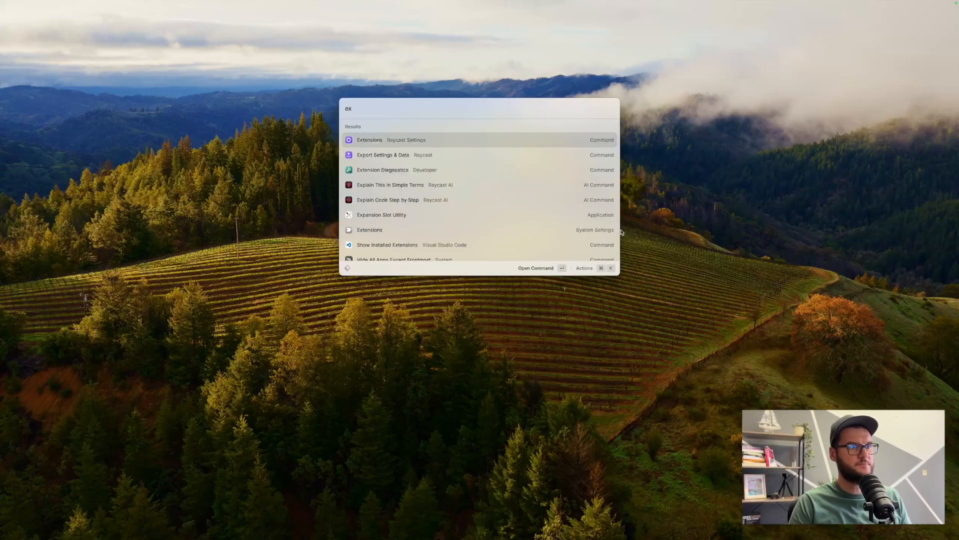
{"action": "left_click", "coordinate": [370, 140]}
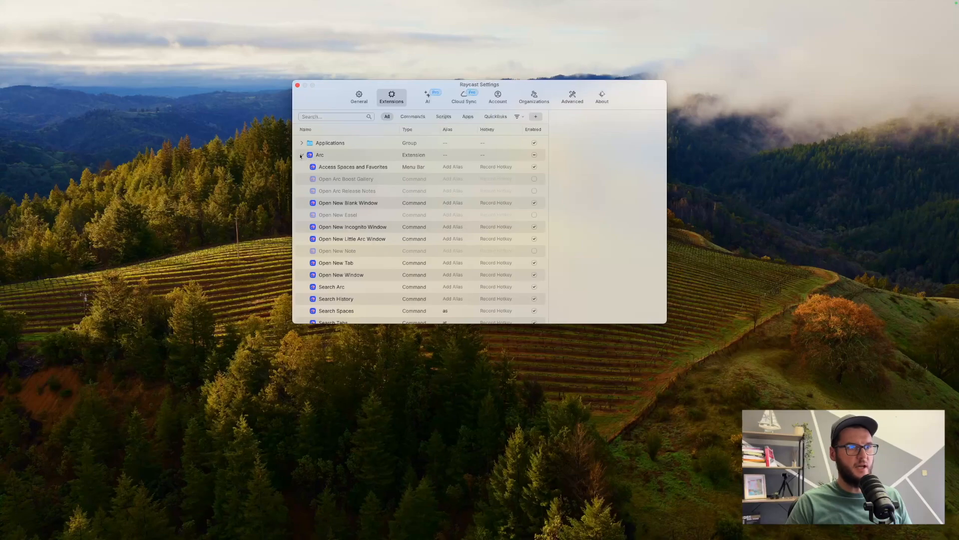
{"action": "left_click", "coordinate": [301, 155]}
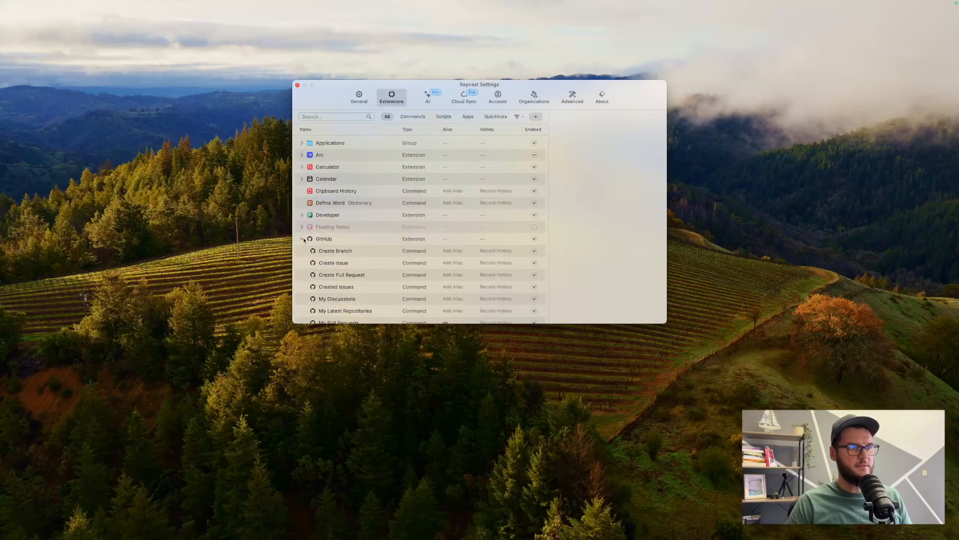
{"action": "left_click", "coordinate": [302, 239]}
{"action": "type", "text": "ex"}
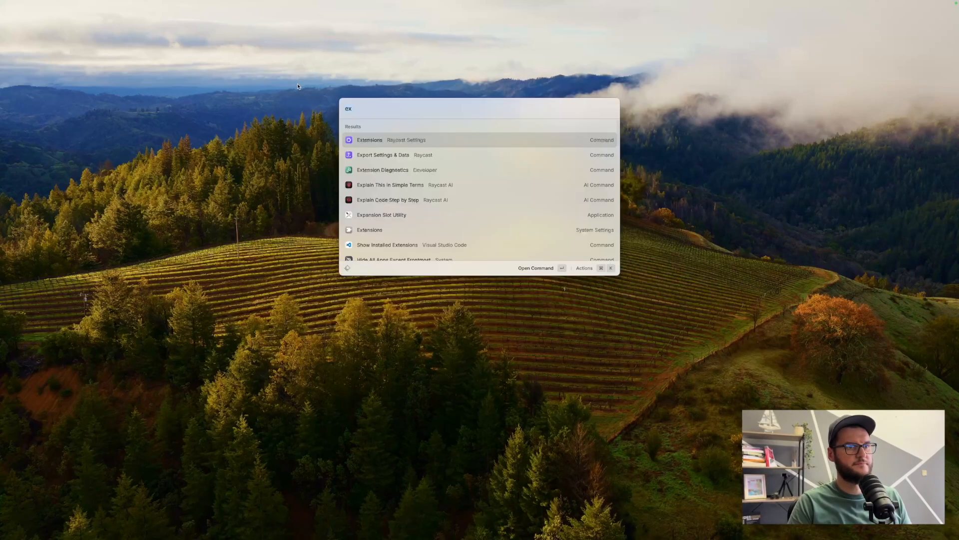
- Browse Arc commands, then use alias 'at' to open the Patterns of Distributed Systems tab
{"action": "type", "text": "arc"}
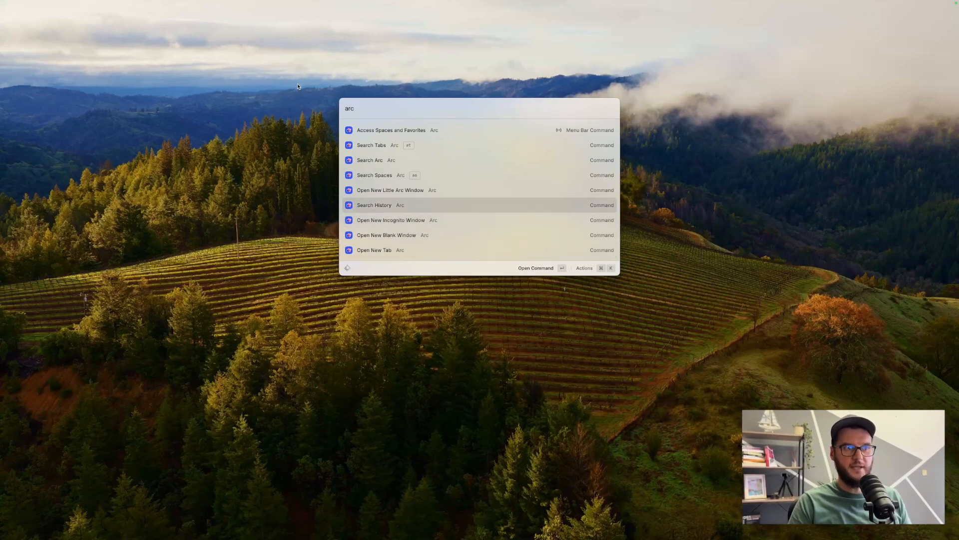
{"action": "key", "text": "Down"}
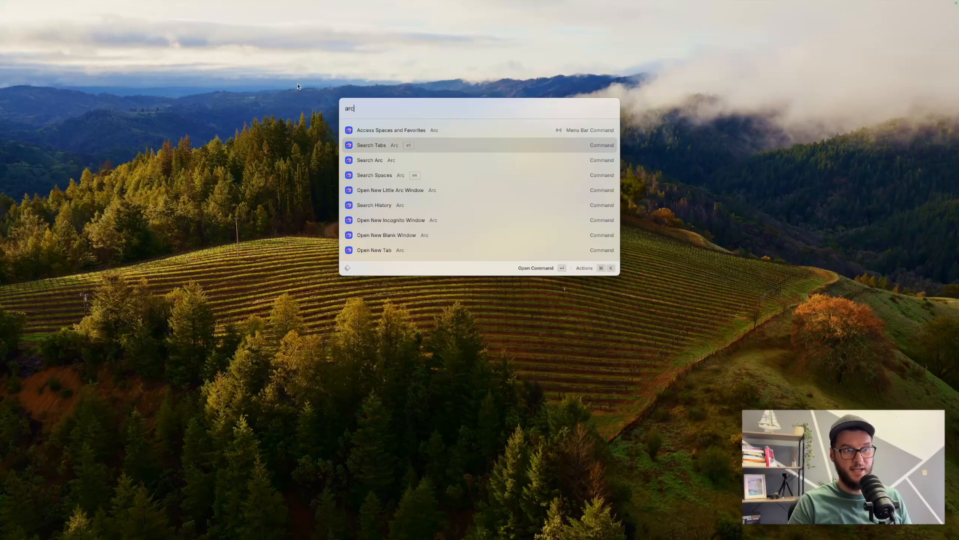
{"action": "key", "text": "backspace"}
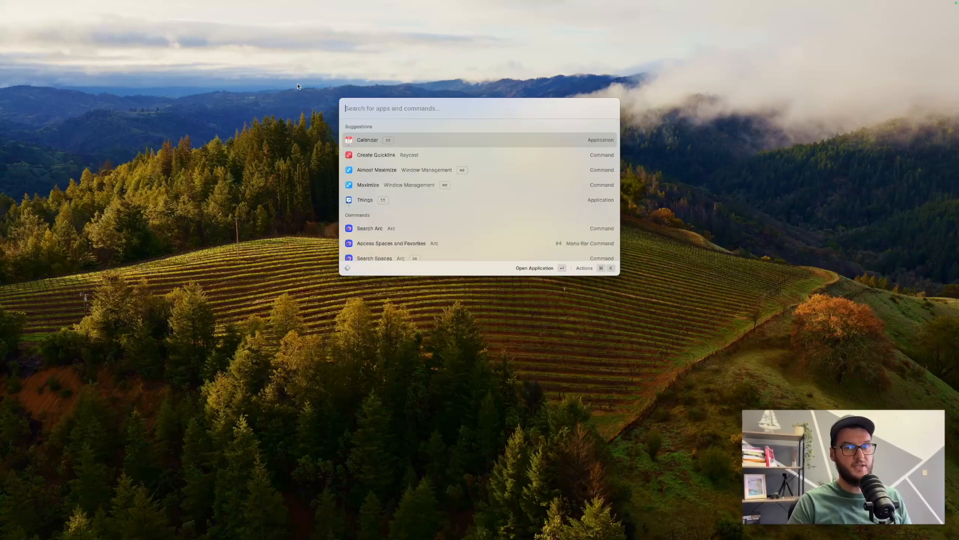
{"action": "type", "text": "at"}
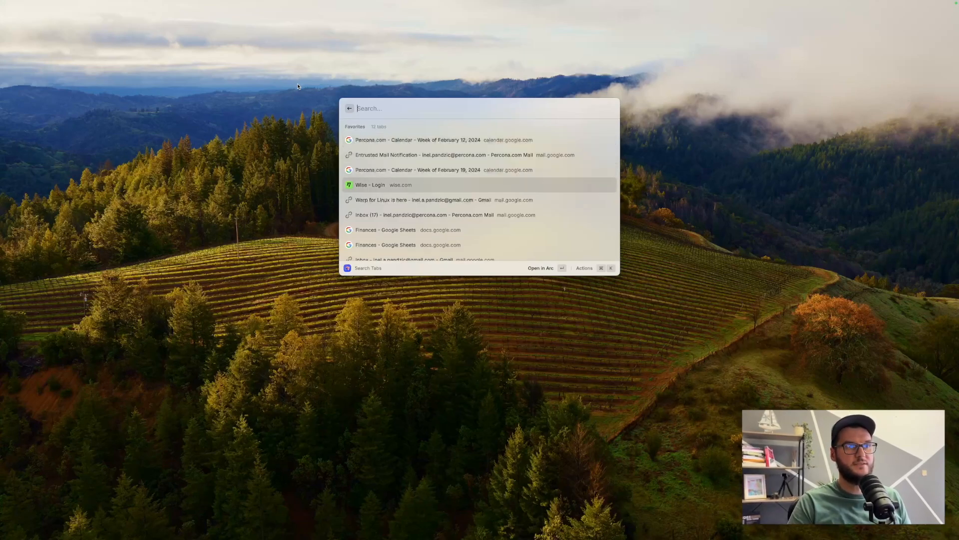
{"action": "type", "text": "patt"}
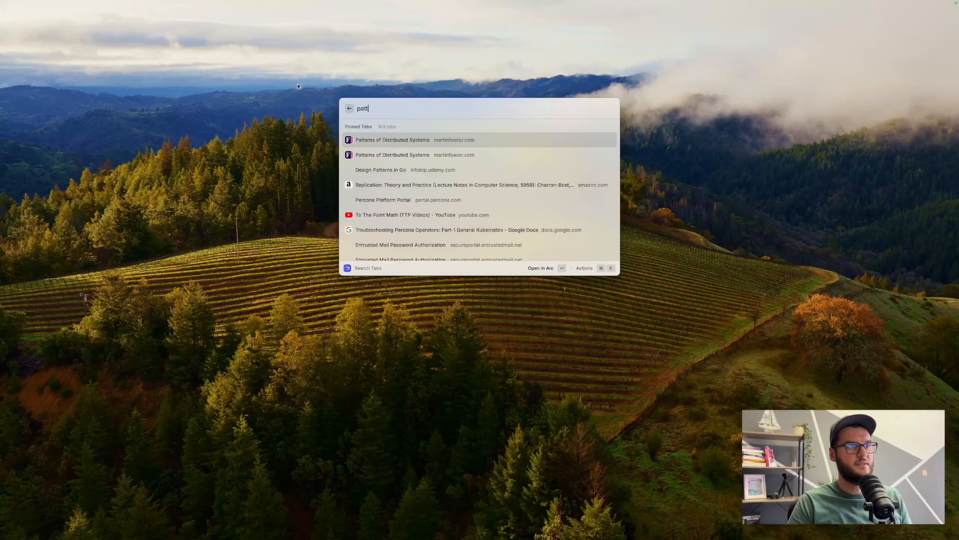
{"action": "left_click", "coordinate": [392, 140]}
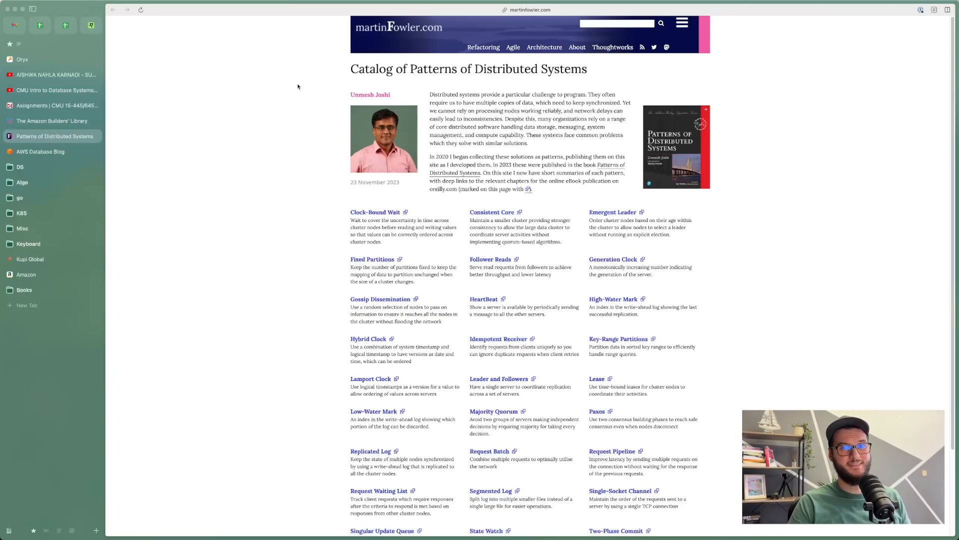
- Use alias 'as' to switch to another Arc space and return to the launcher
{"action": "key", "text": "cmd+space"}
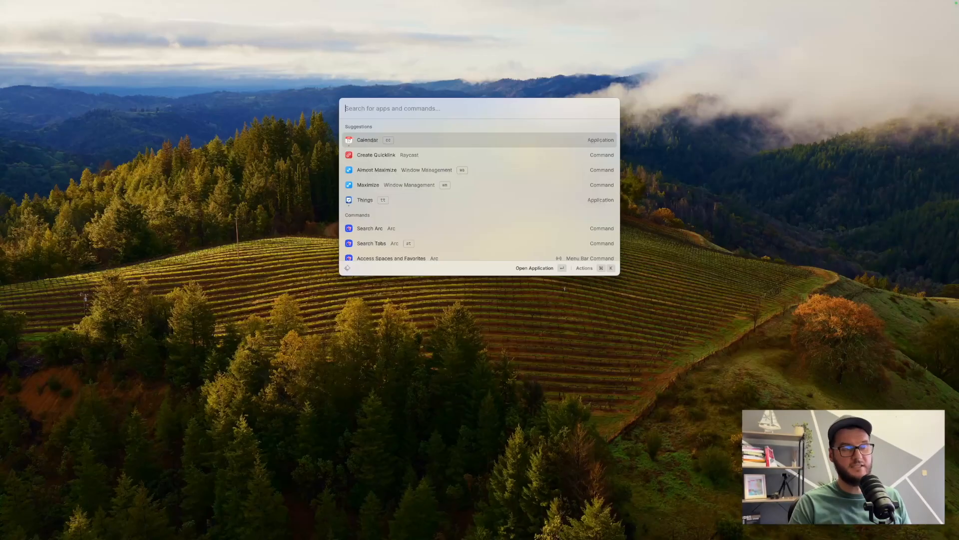
{"action": "type", "text": "as"}
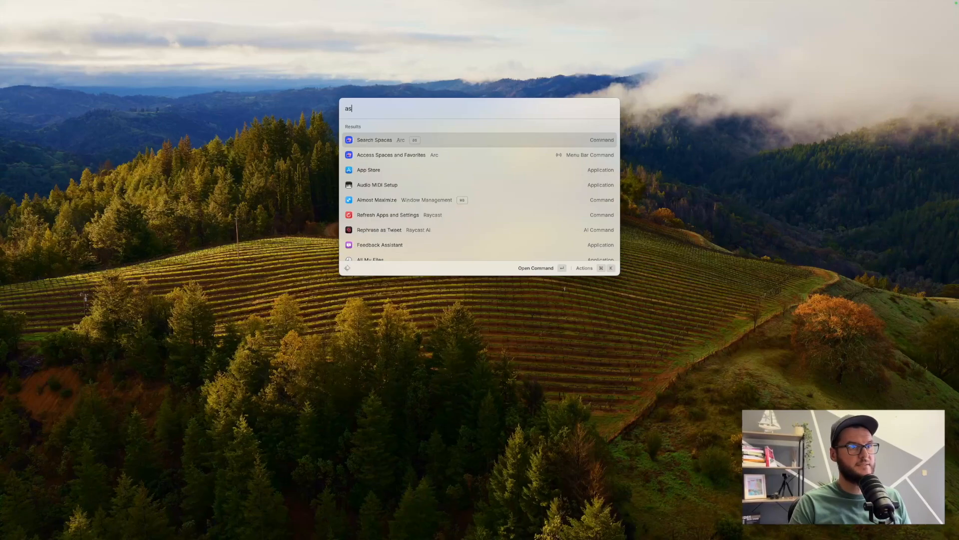
{"action": "left_click", "coordinate": [374, 140]}
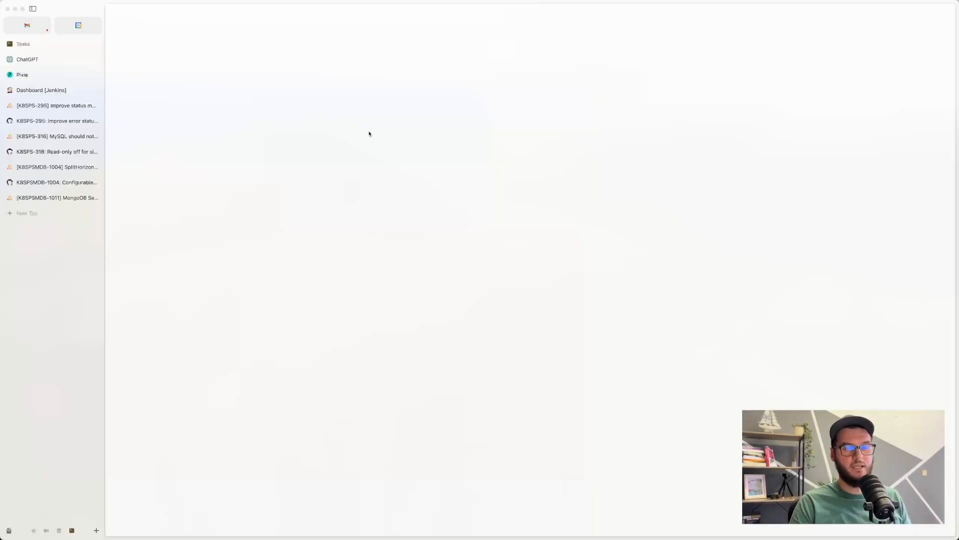
{"action": "key", "text": "cmd+space"}
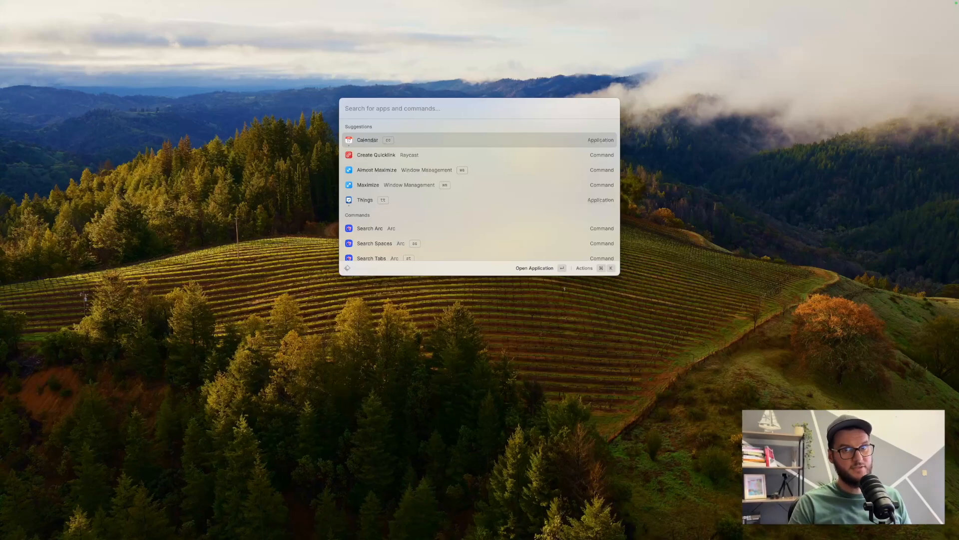
- Open the K8SPS-295 pull request via GitHub's My Pull Requests using the 'gp' alias
{"action": "type", "text": "githu"}
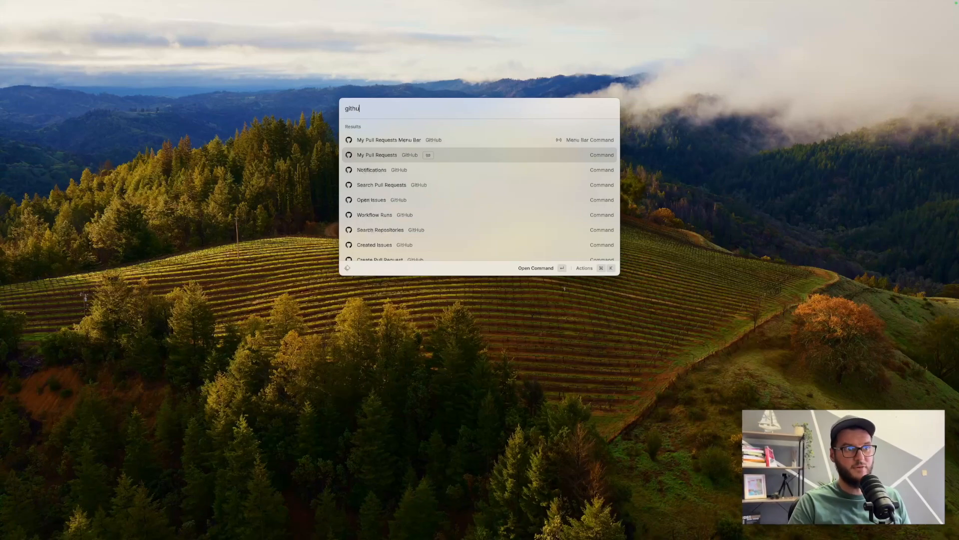
{"action": "type", "text": "gp"}
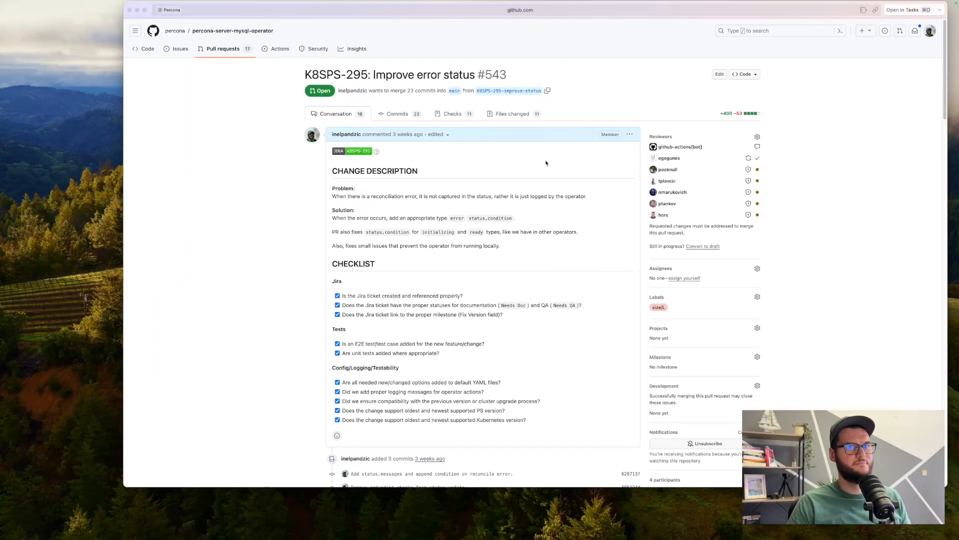
{"action": "key", "text": "cmd+space"}
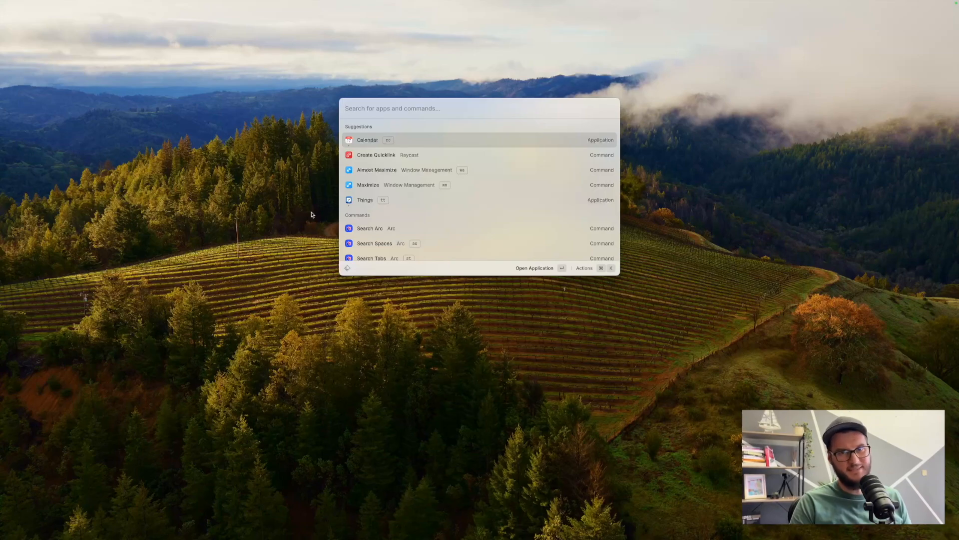
- Open percona-server-mysql-operator in VS Code from Search Recent Projects
{"action": "type", "text": "visu"}
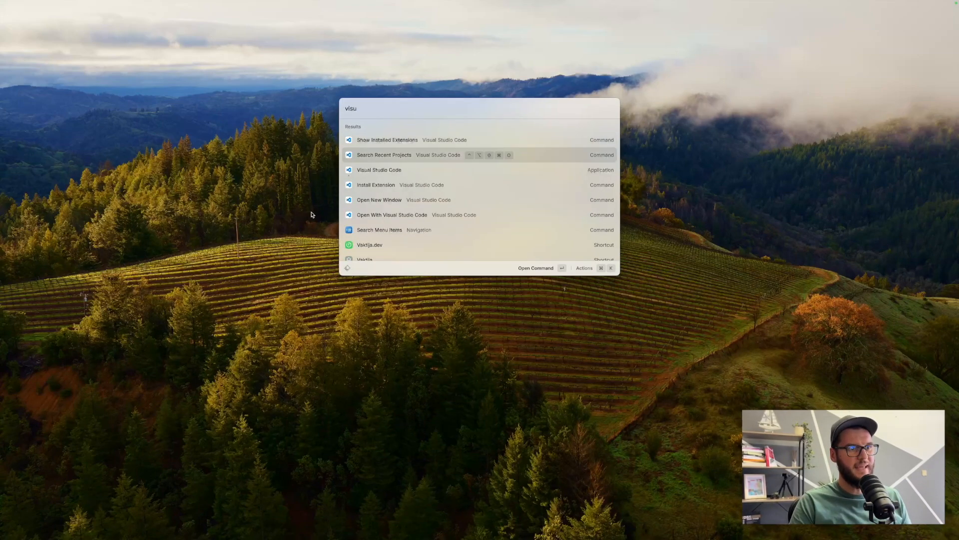
{"action": "key", "text": "down"}
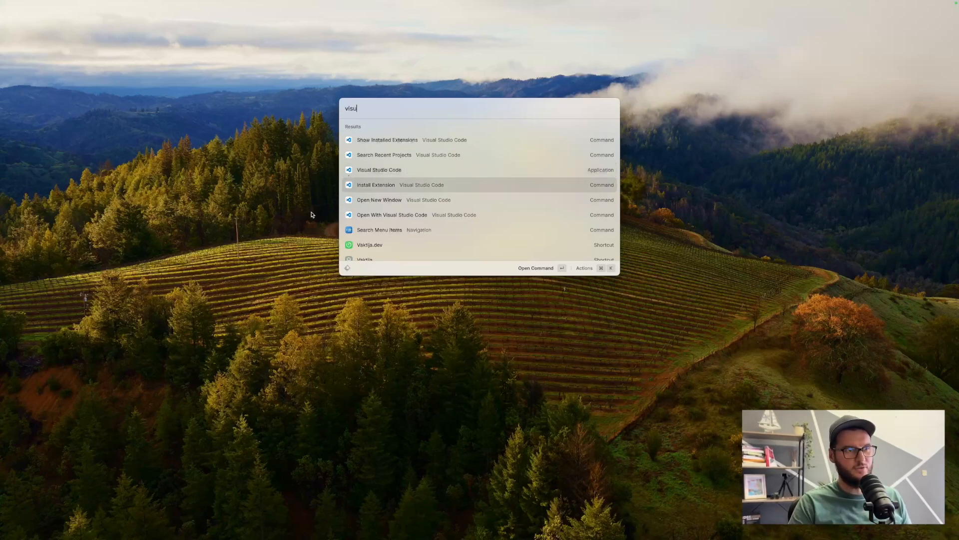
{"action": "key", "text": "Down"}
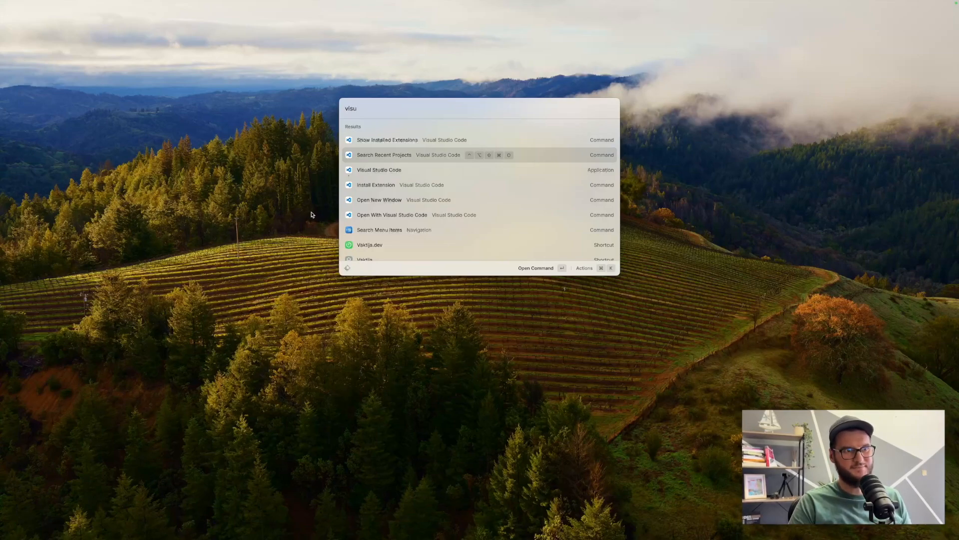
{"action": "left_click", "coordinate": [384, 153]}
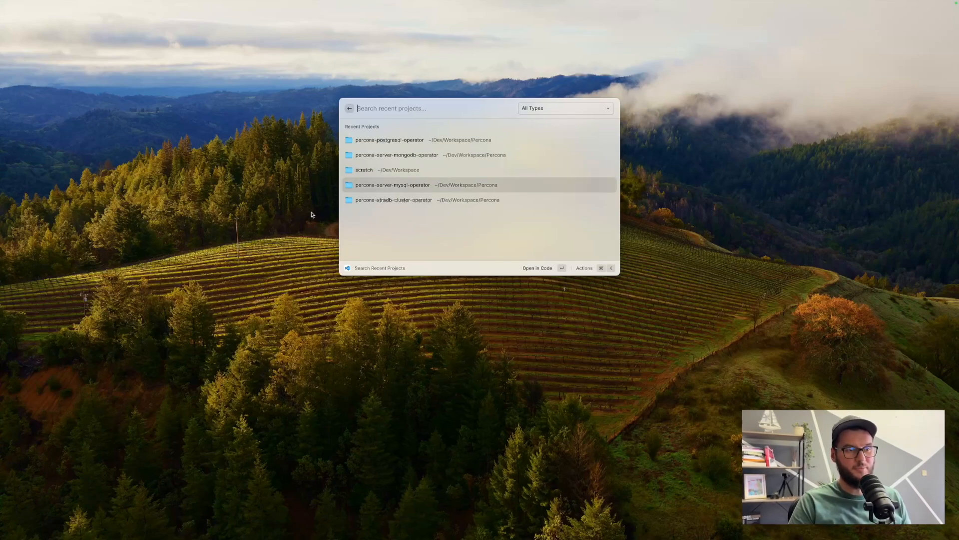
{"action": "left_click", "coordinate": [392, 185]}
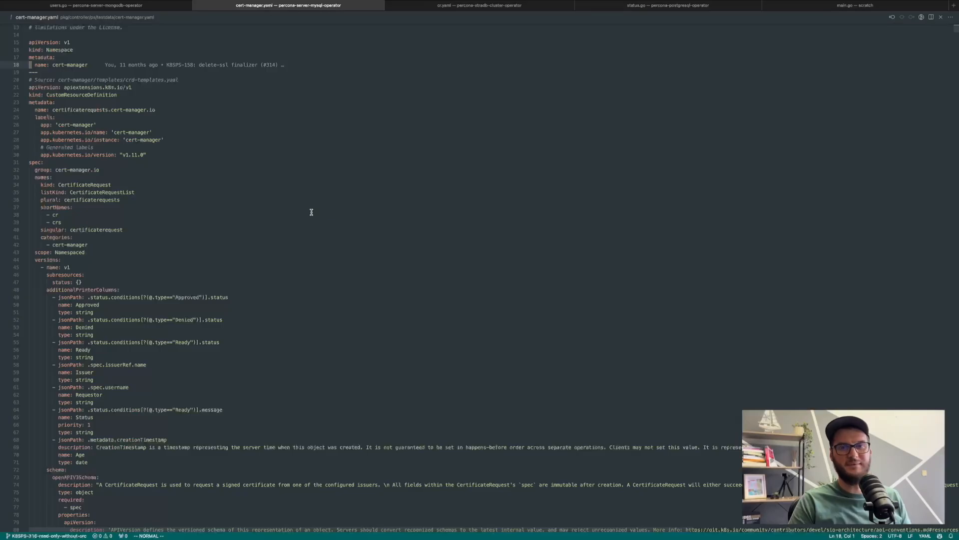
{"action": "left_click", "coordinate": [666, 5]}
{"action": "type", "text": "pg"}
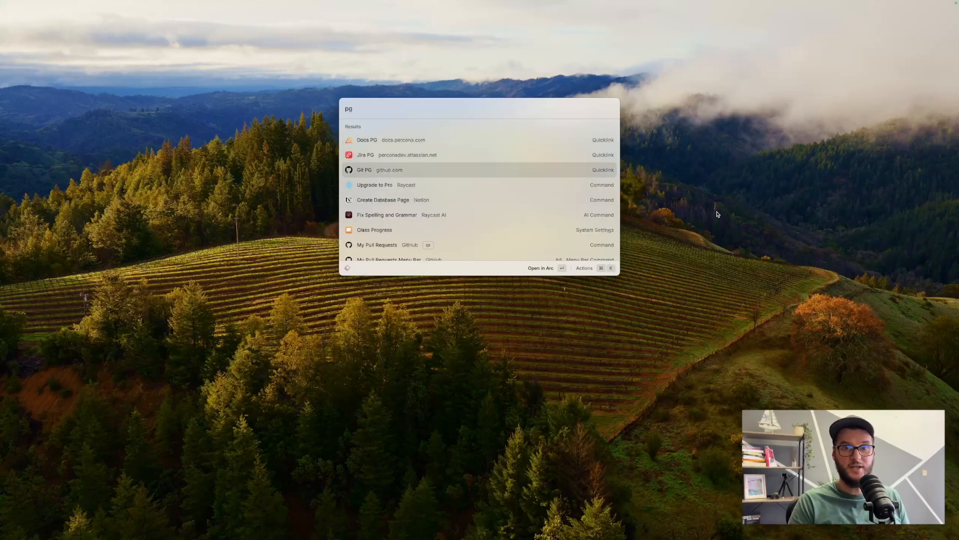
- Open the Docs PG quicklink in Arc, then search 'psmdb' quicklinks in Raycast
{"action": "left_click", "coordinate": [366, 140]}
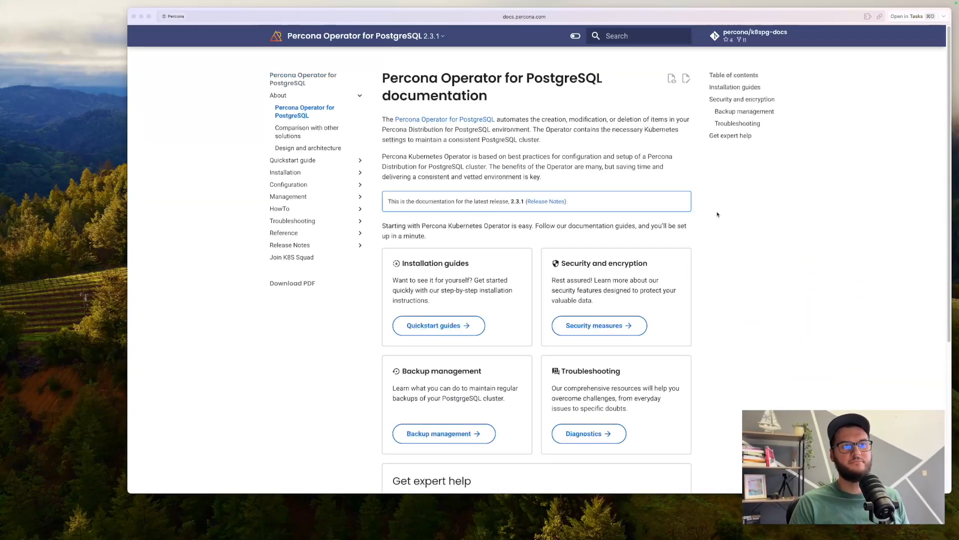
{"action": "mouse_move", "coordinate": [788, 266]}
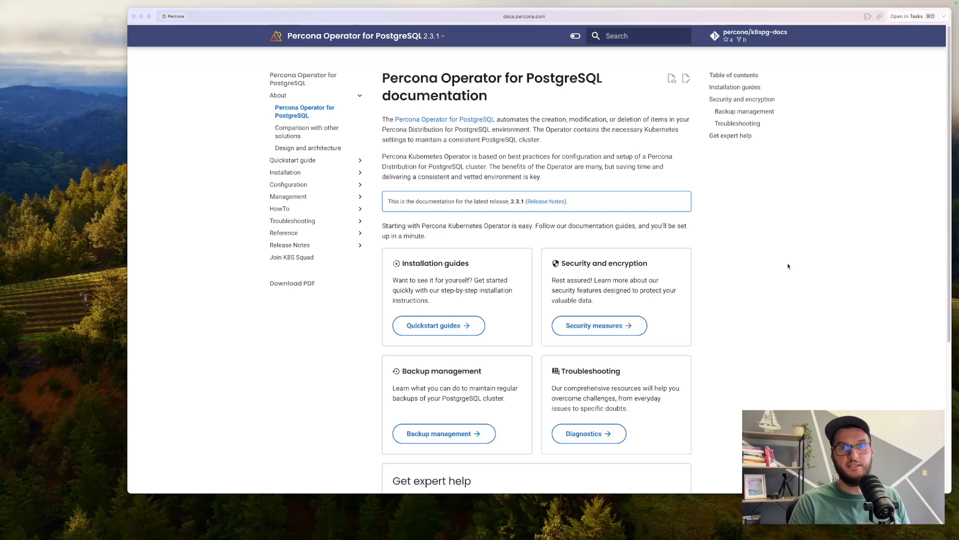
{"action": "key", "text": "cmd+space"}
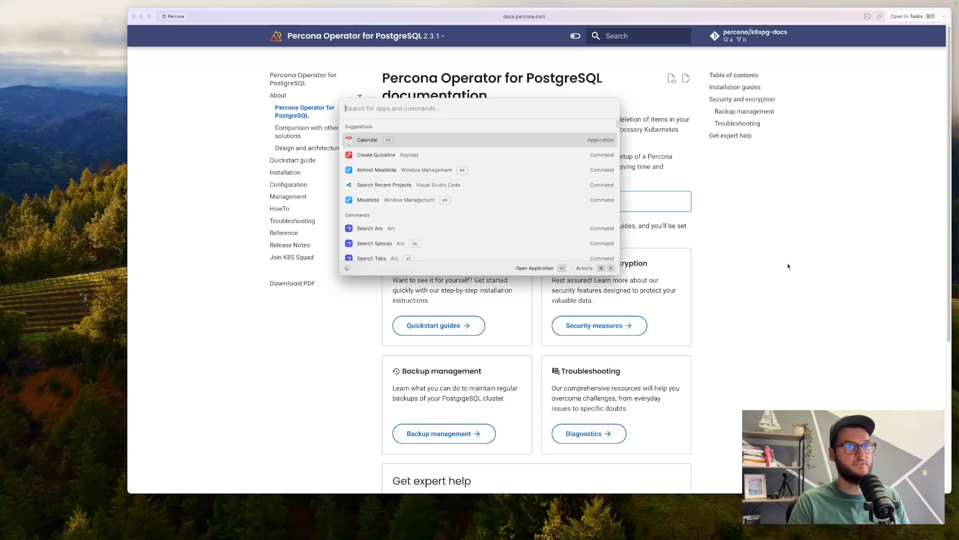
{"action": "type", "text": "psmdb"}
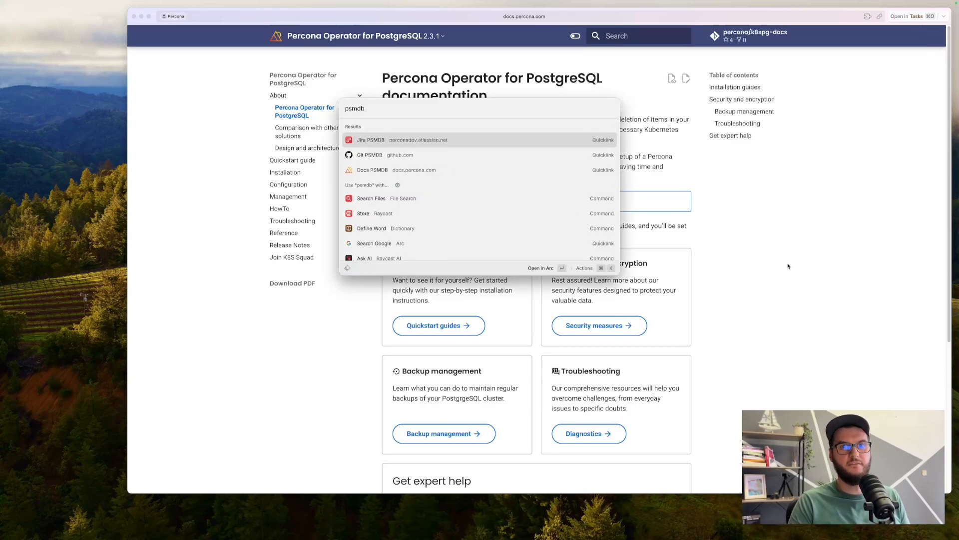